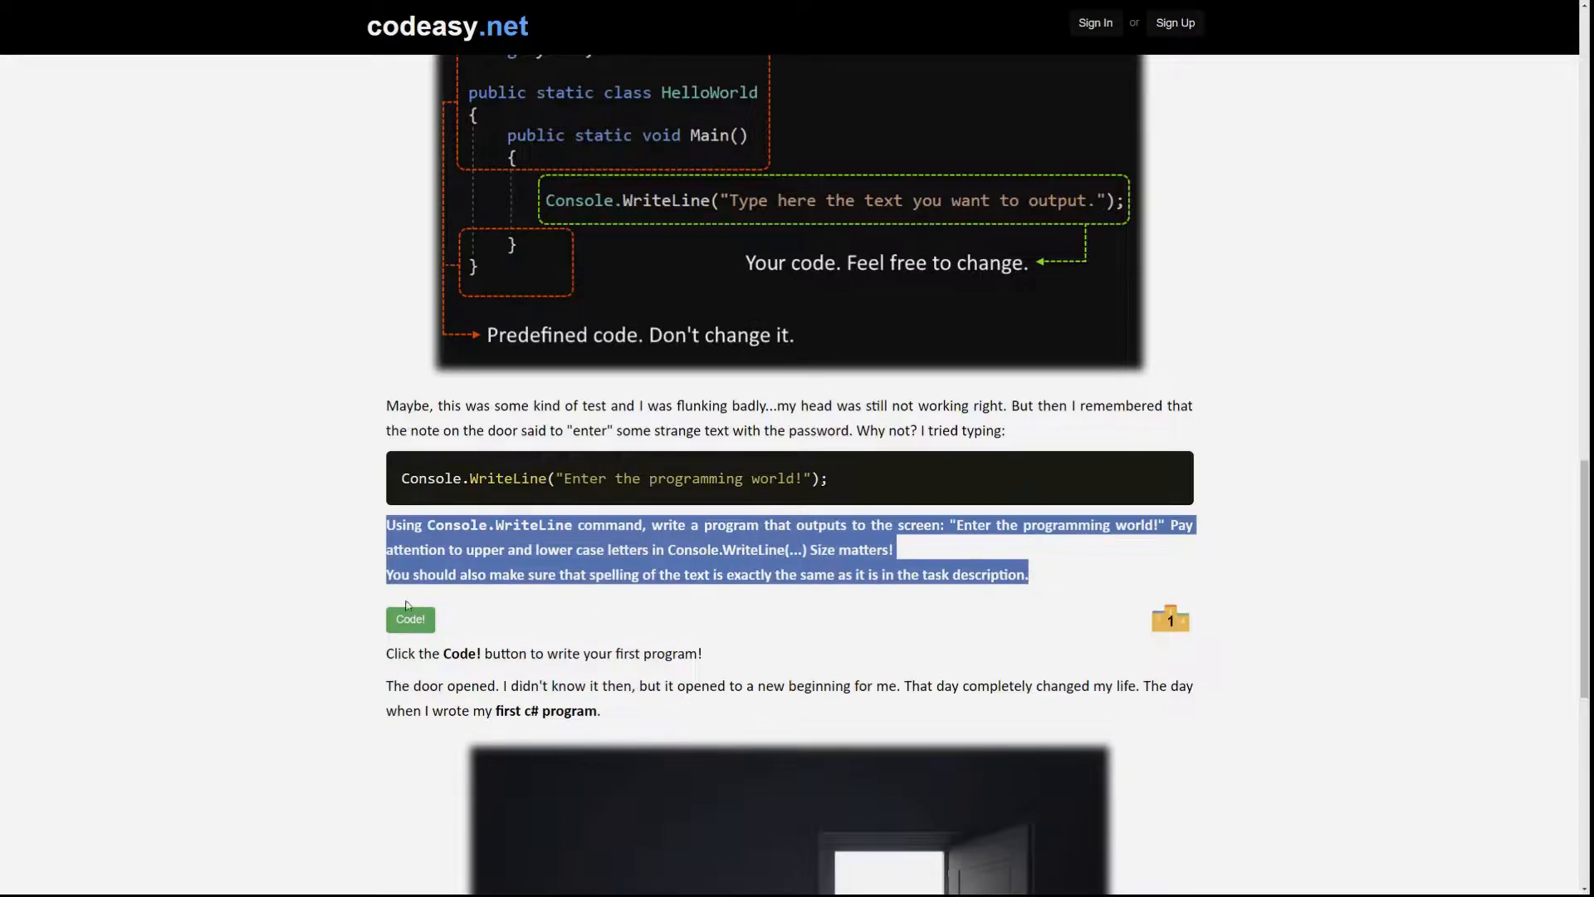
pyautogui.moveTo(1176, 631)
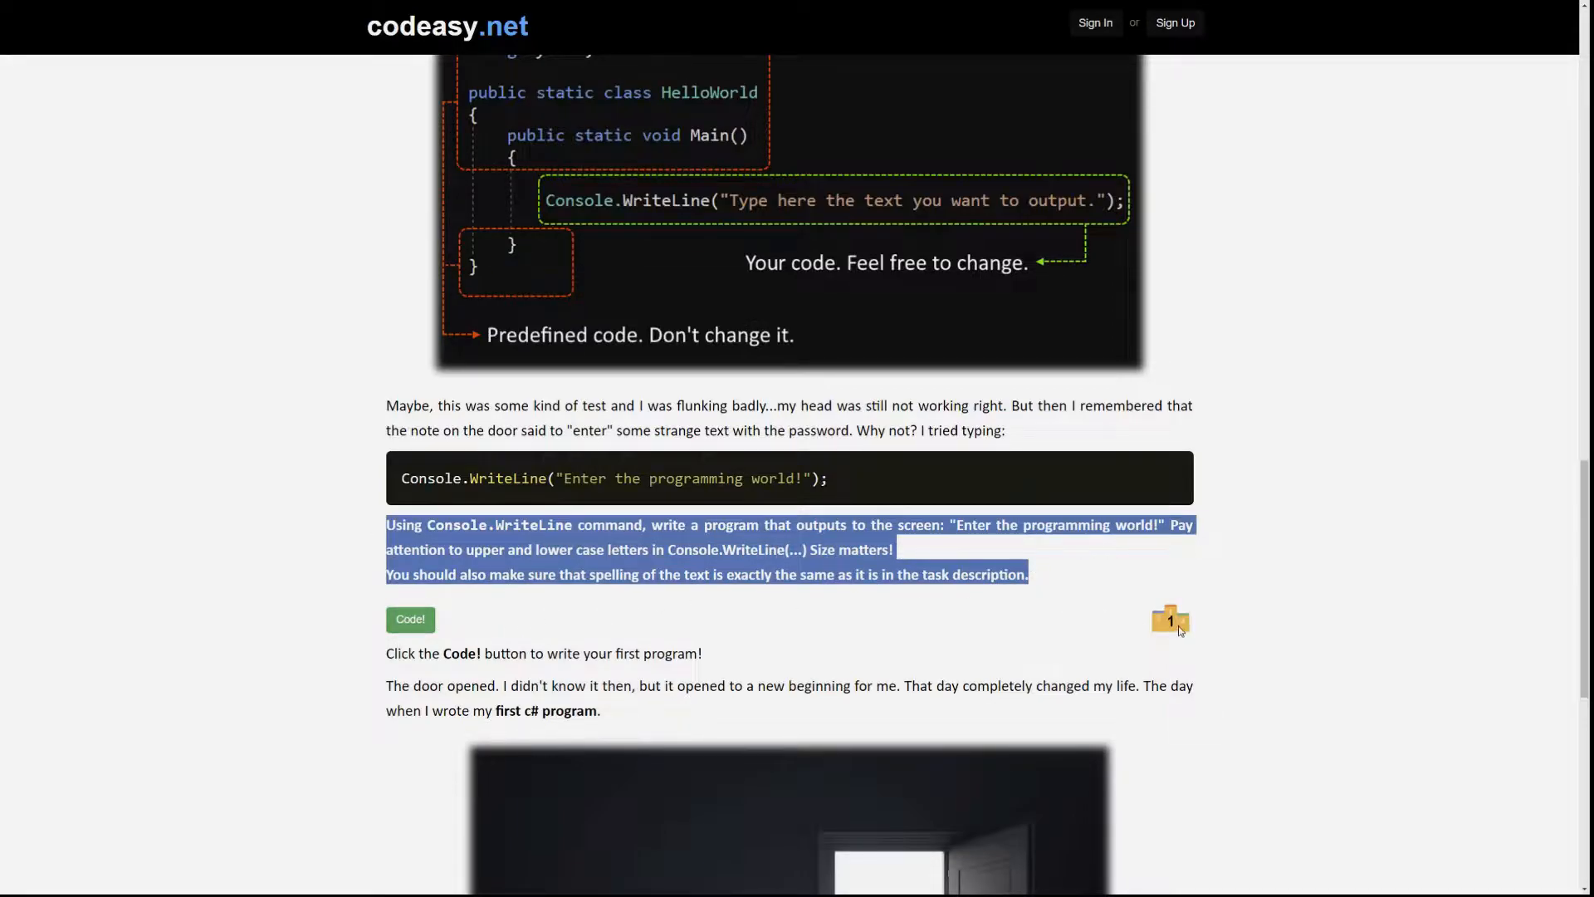
pyautogui.moveTo(1169, 620)
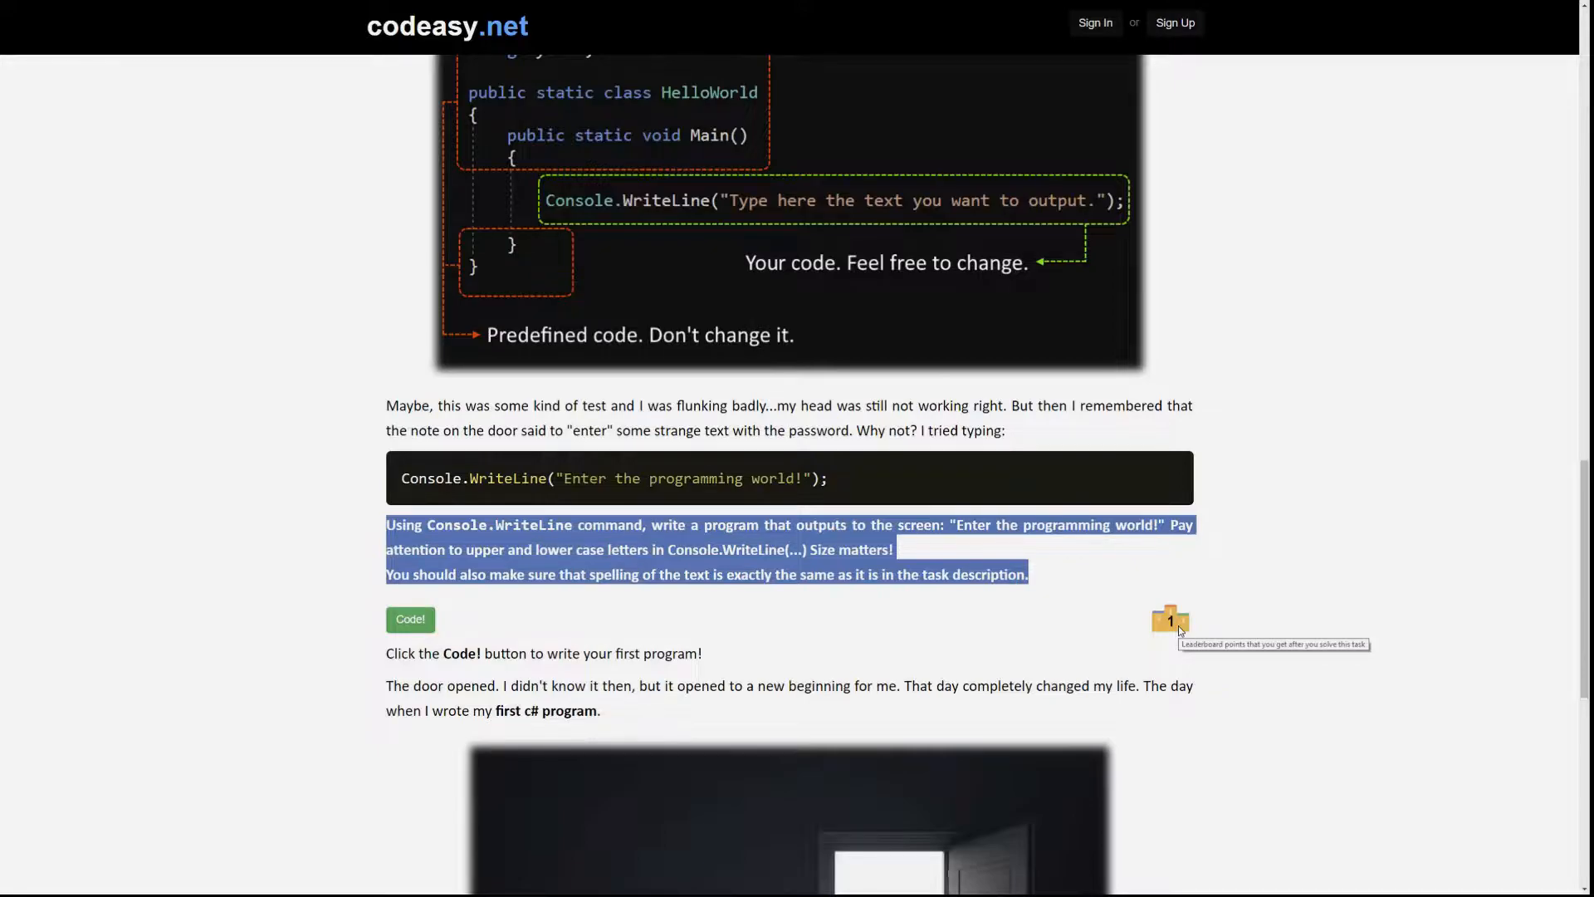
pyautogui.moveTo(872, 600)
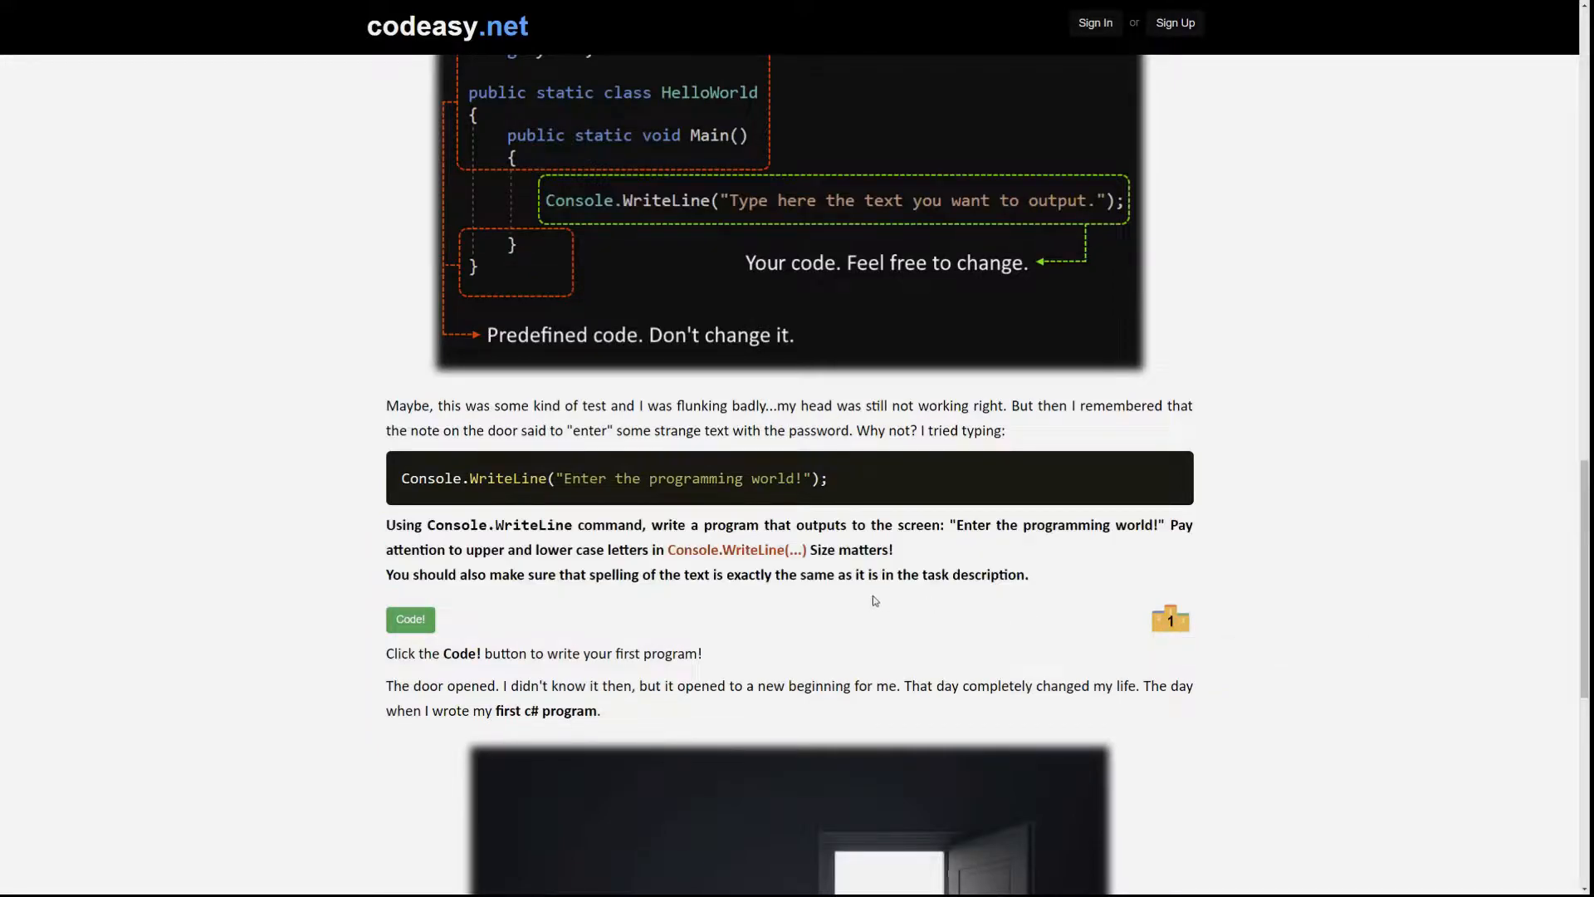
pyautogui.moveTo(871, 601)
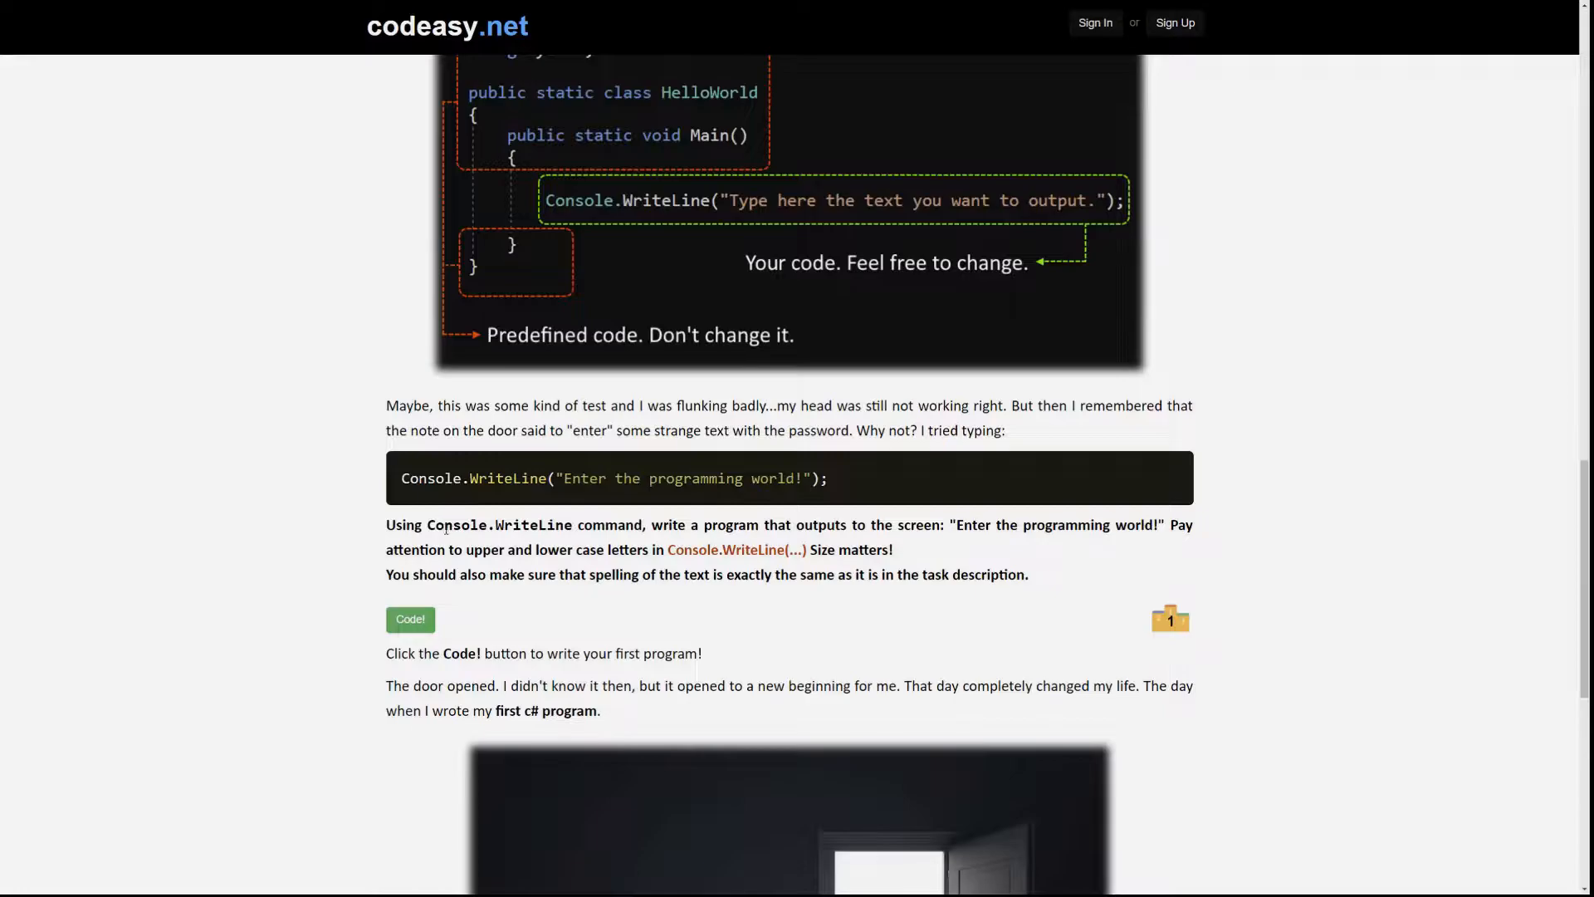
# - Launch the Code! editor for the task, showing the HelloWorld starter program
pyautogui.doubleClick(498, 525)
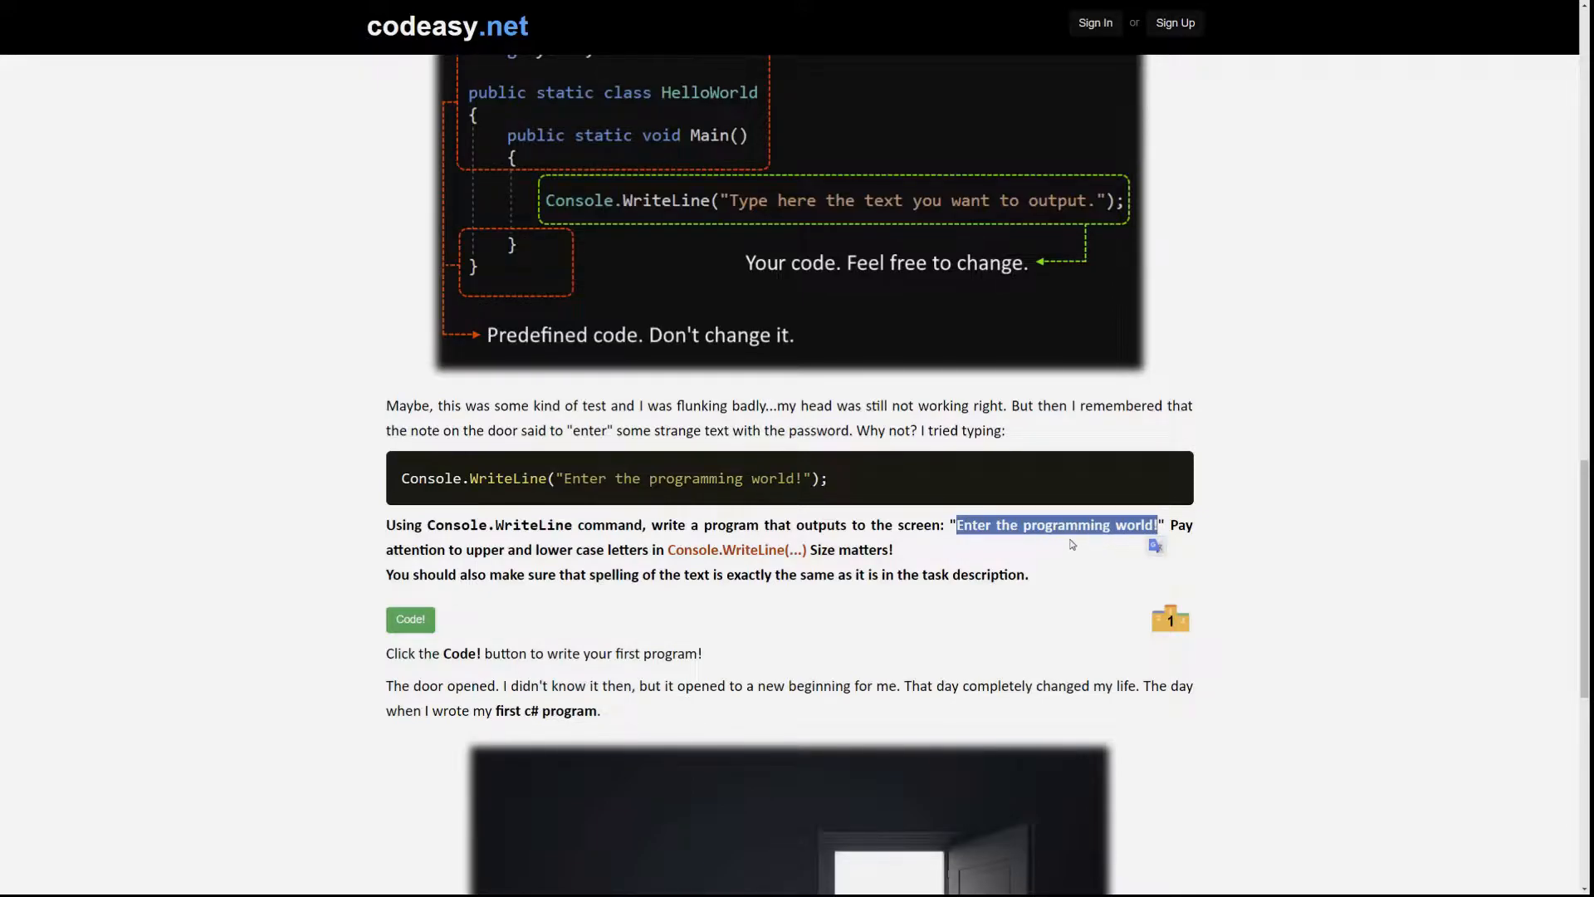
pyautogui.moveTo(915, 546)
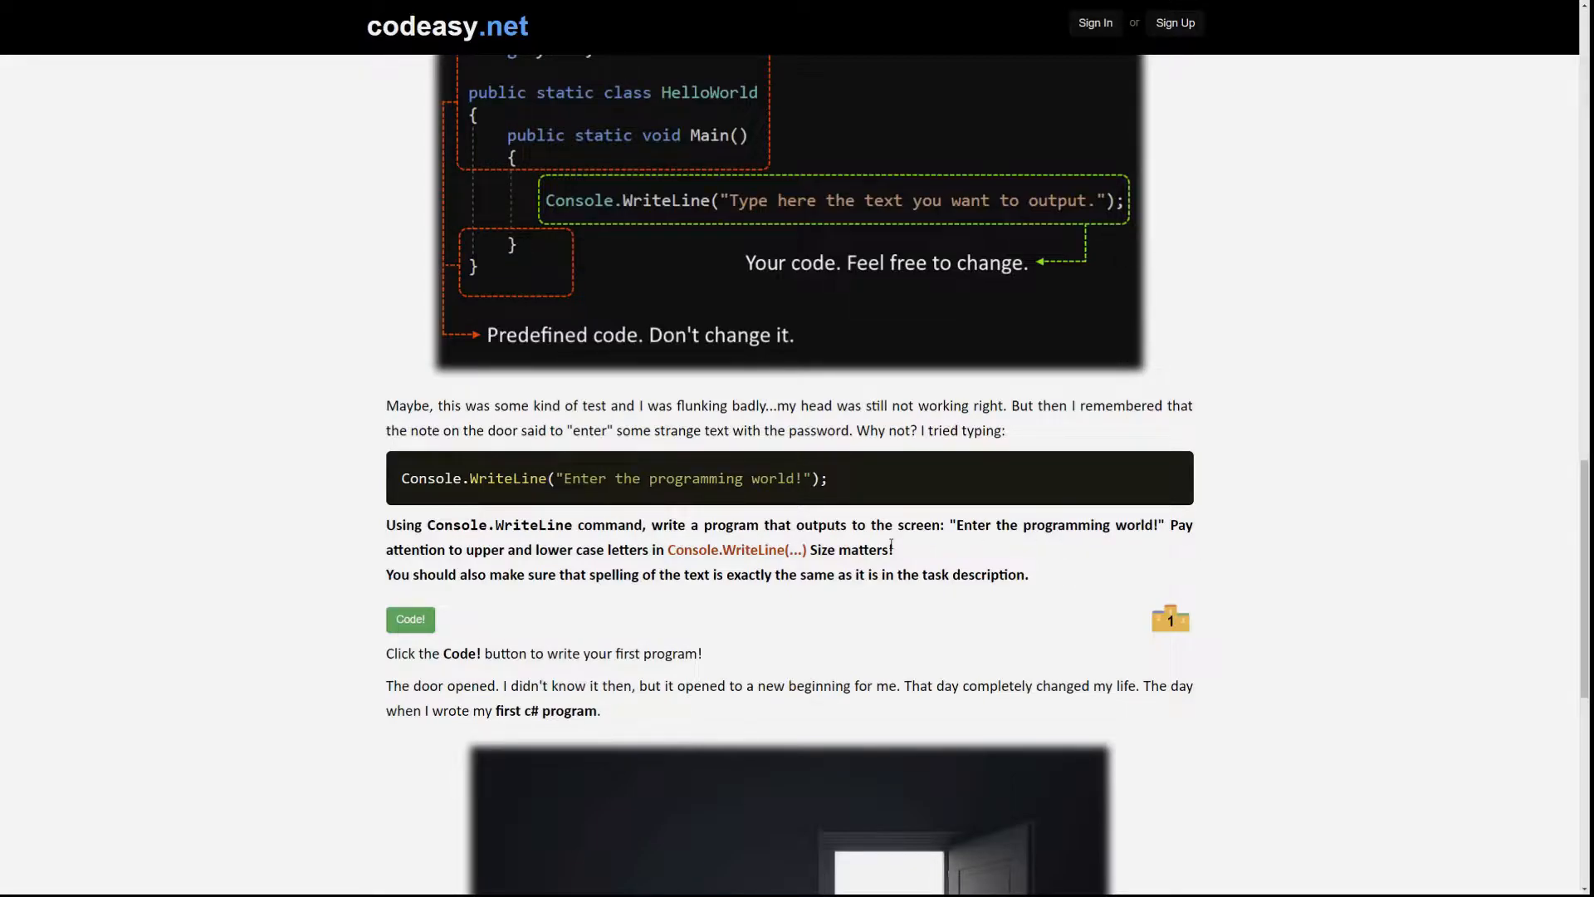
pyautogui.click(410, 619)
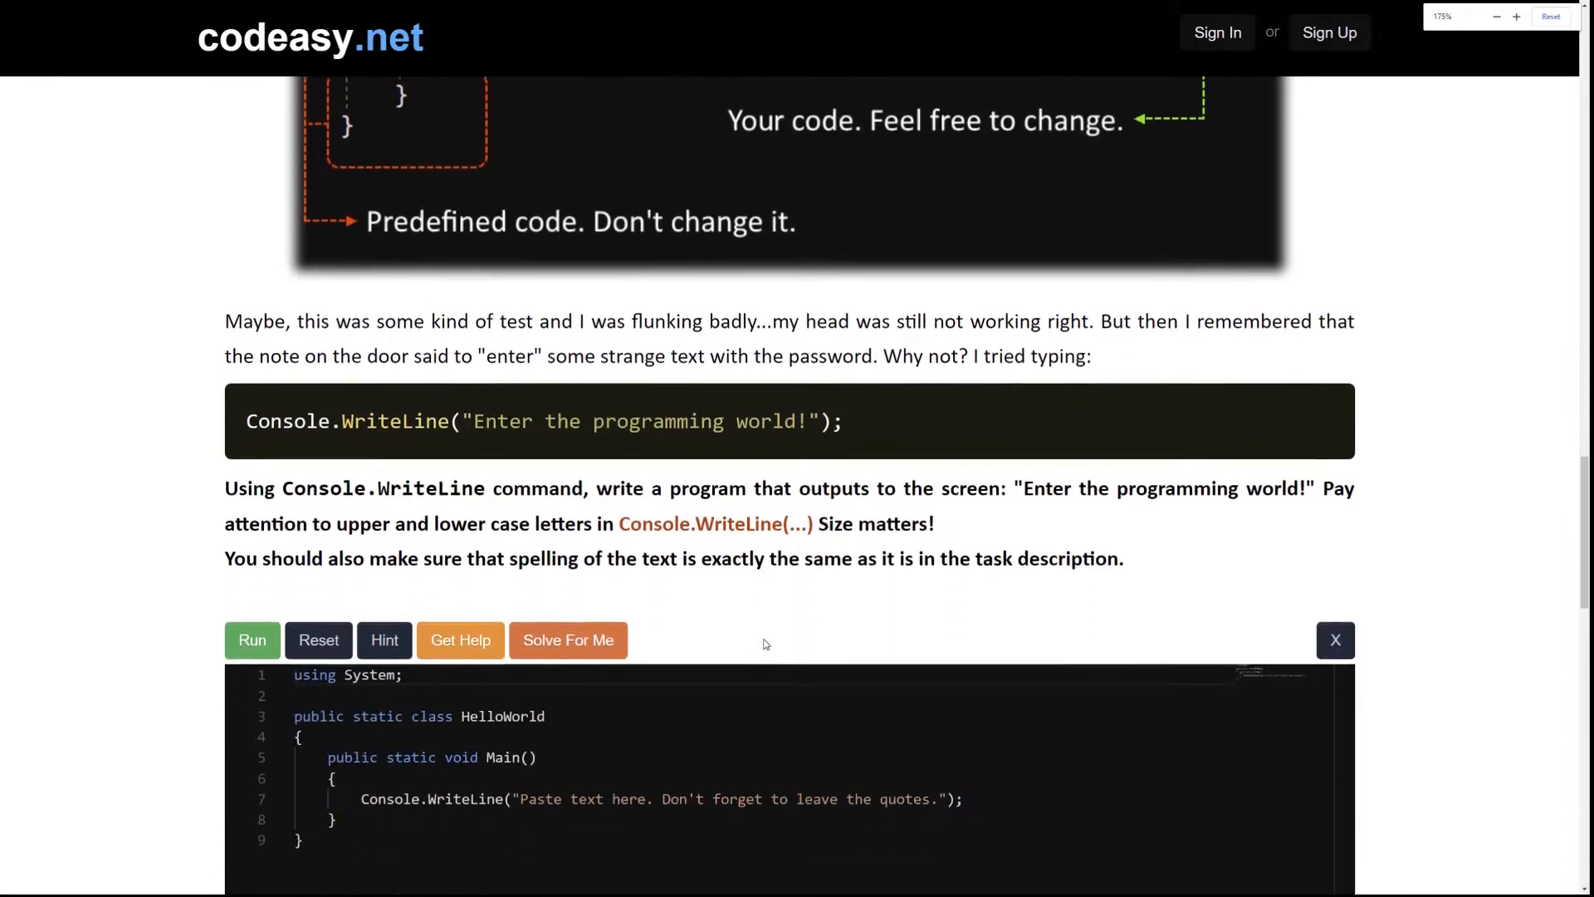
pyautogui.scroll(-3)
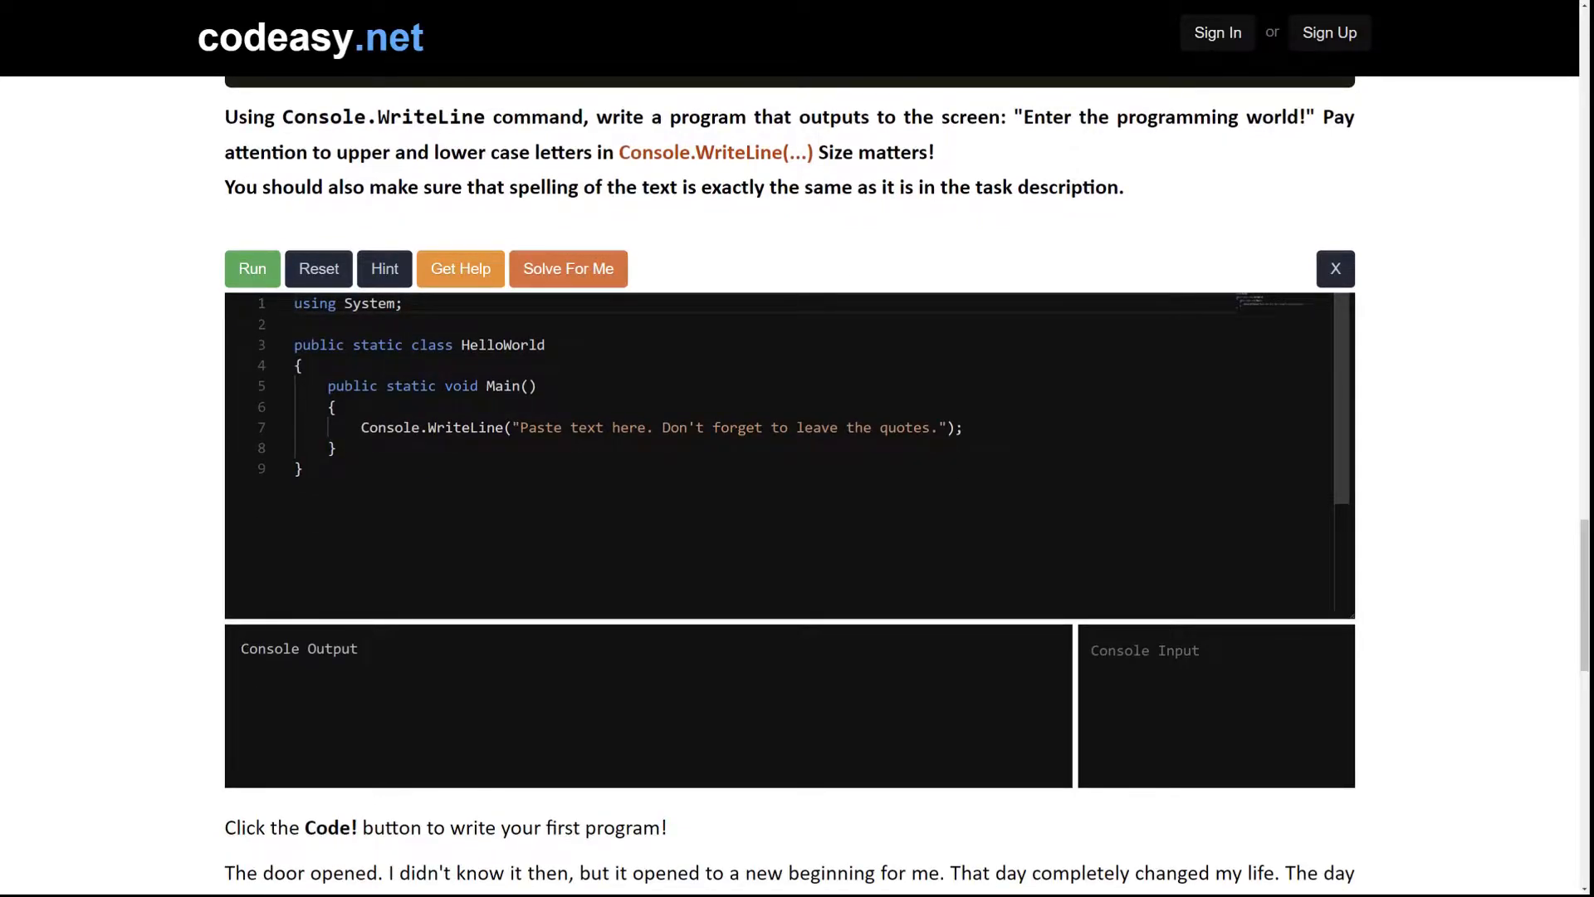
pyautogui.press('ctrl+a')
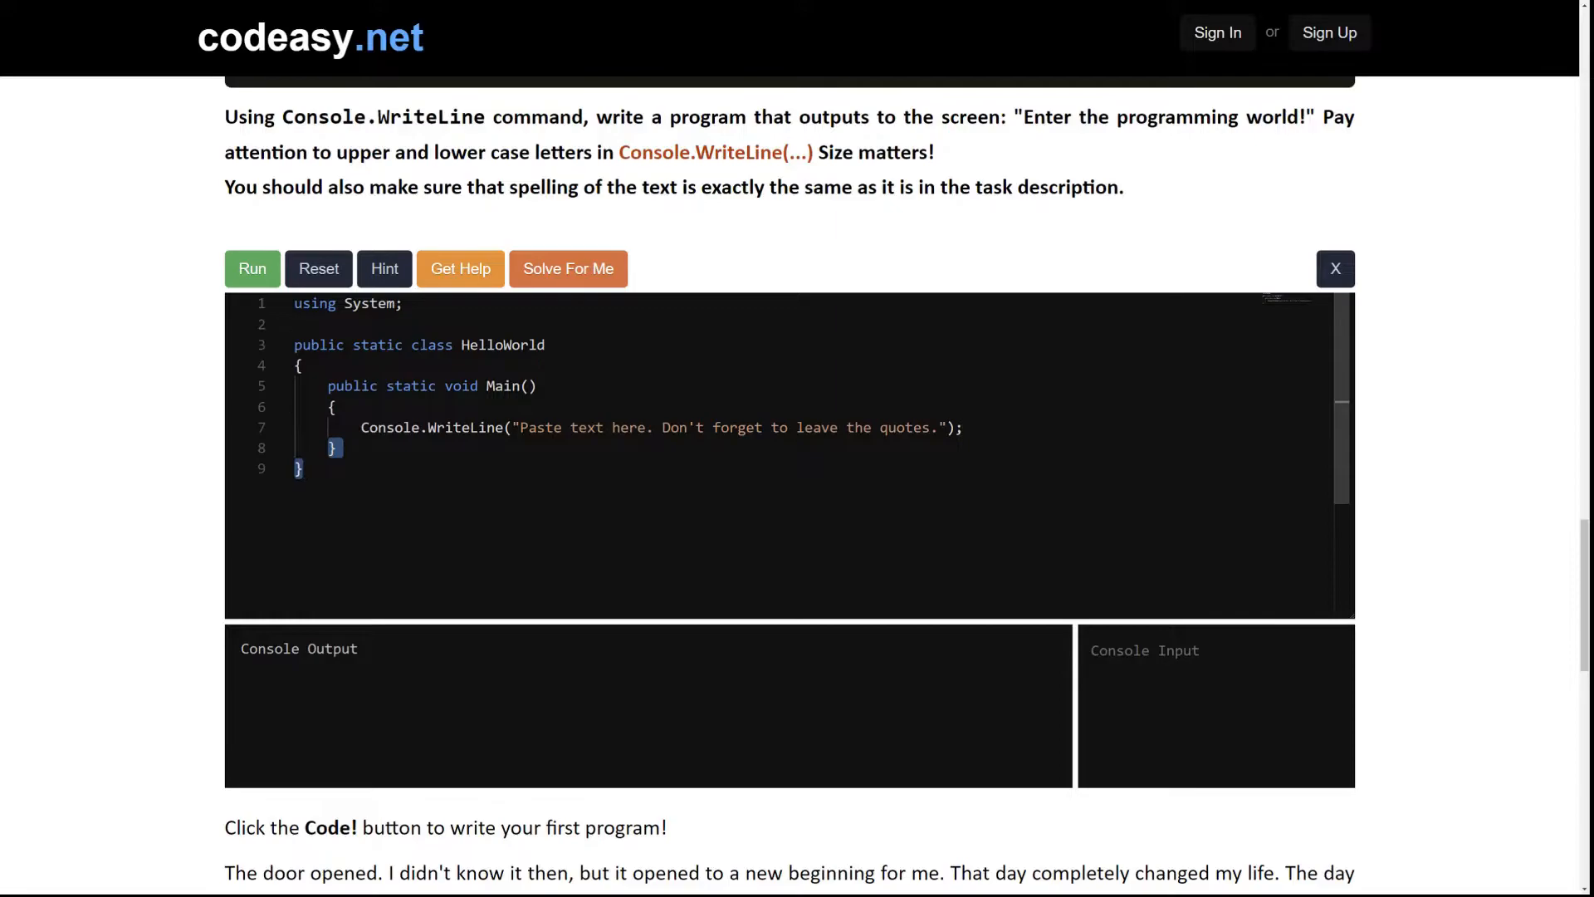
pyautogui.scroll(-3)
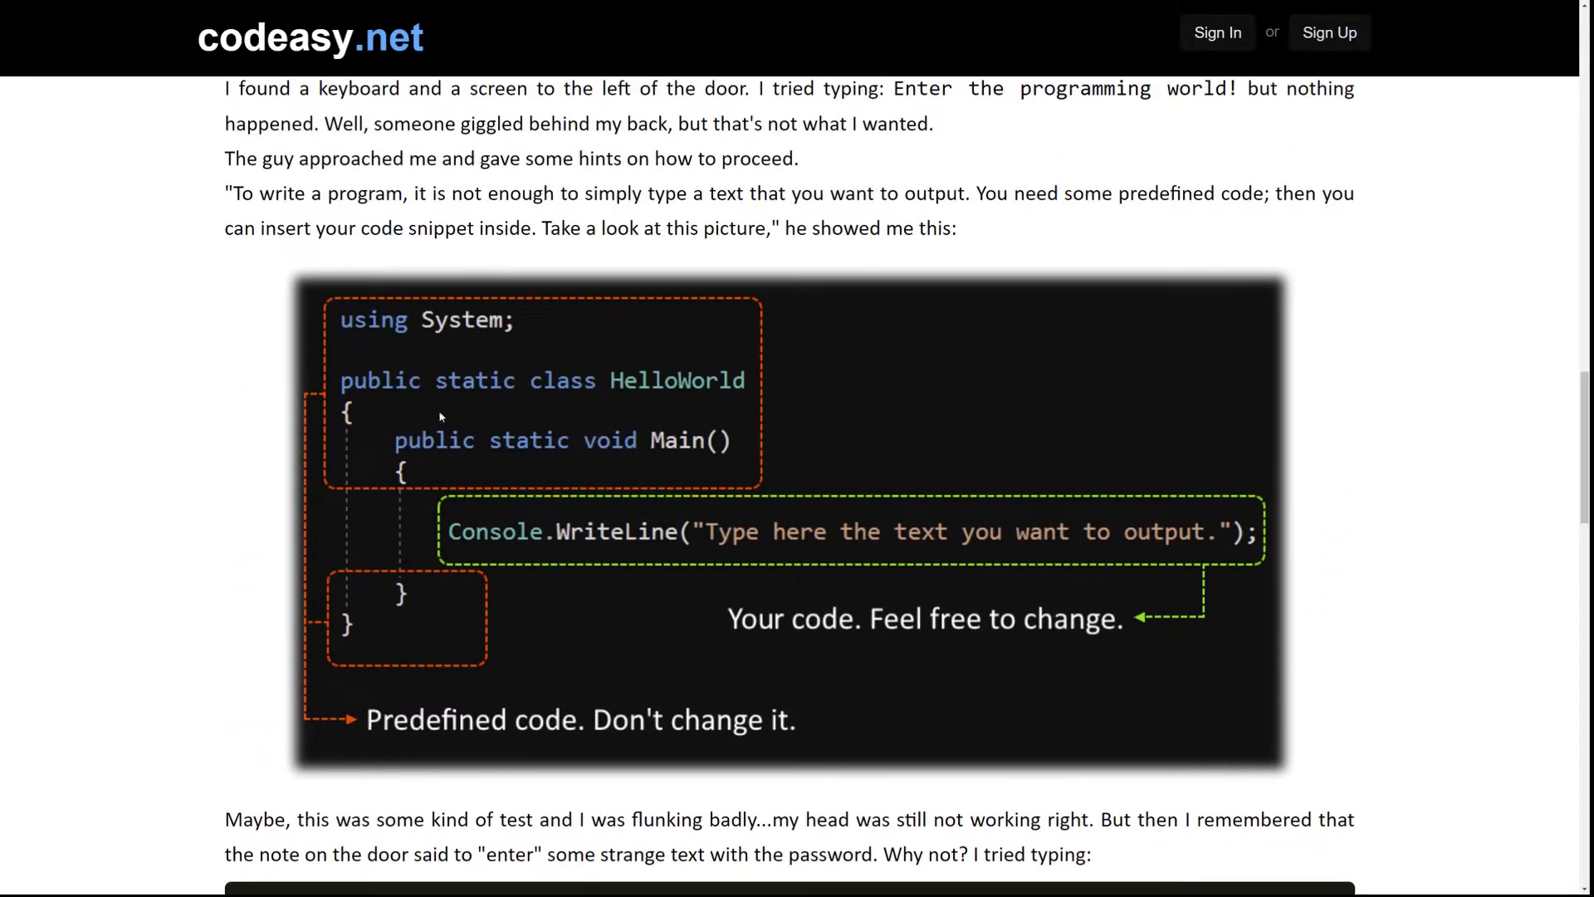
pyautogui.moveTo(407, 626)
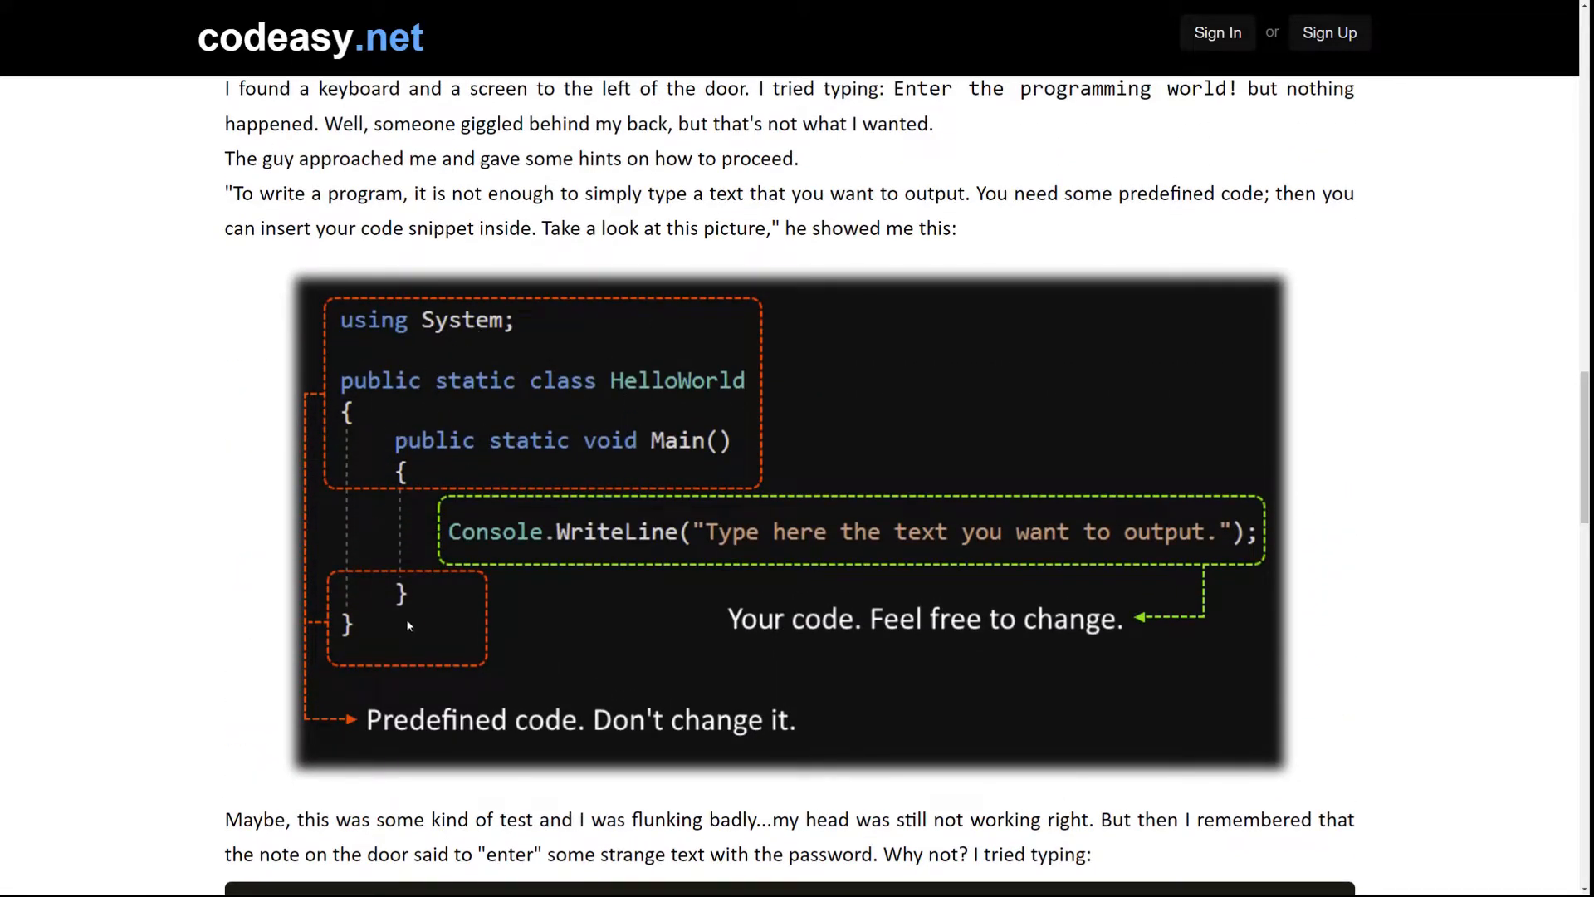
pyautogui.moveTo(502, 423)
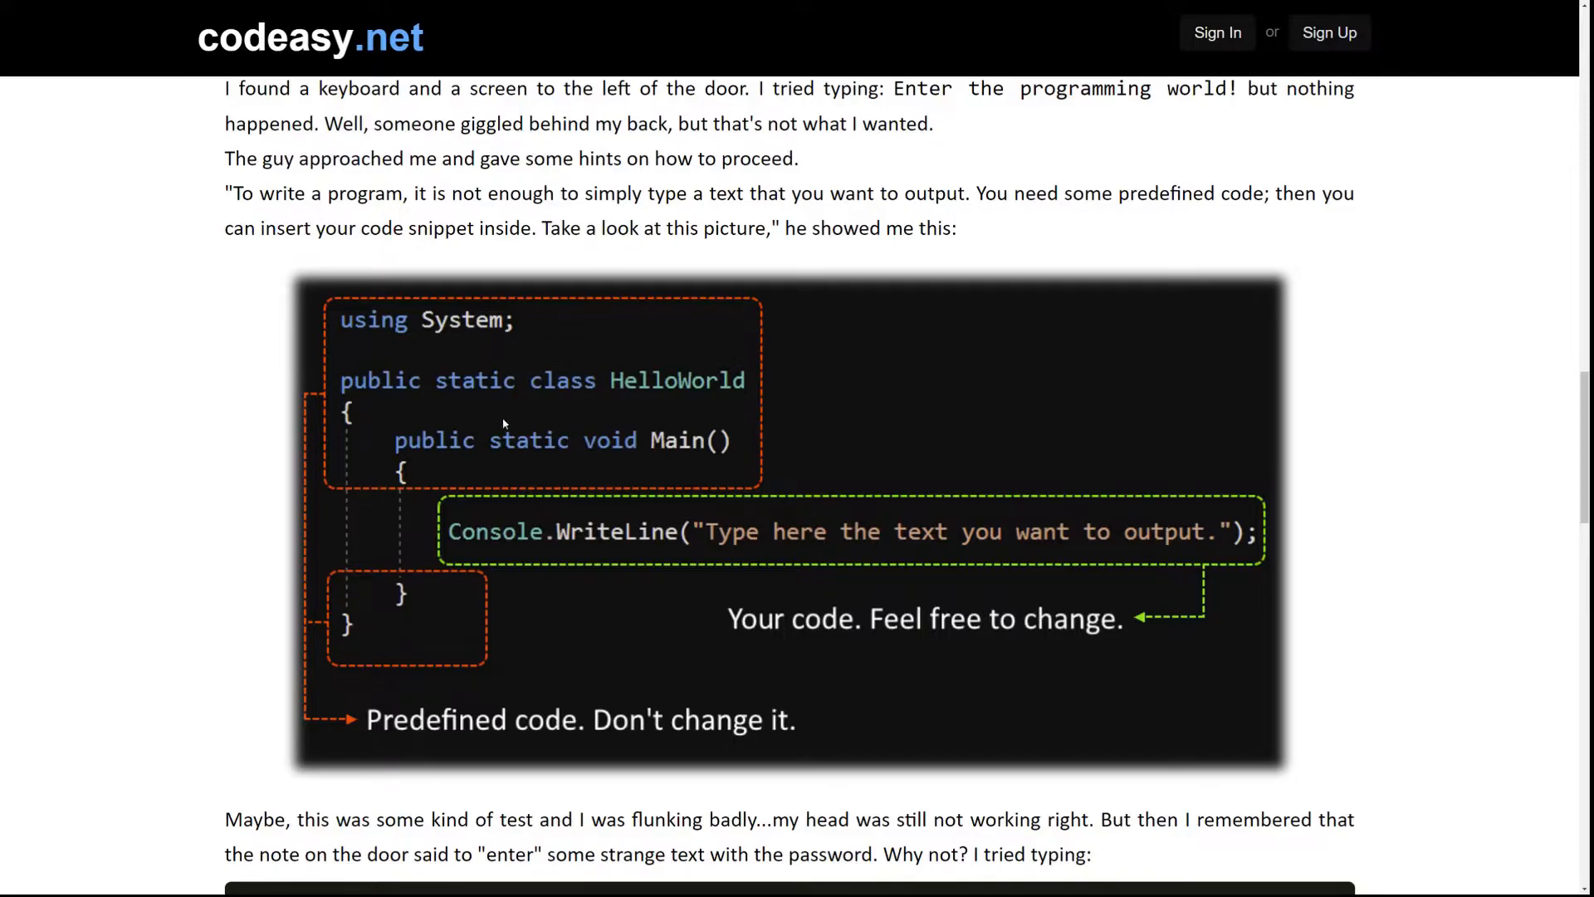
pyautogui.moveTo(470, 384)
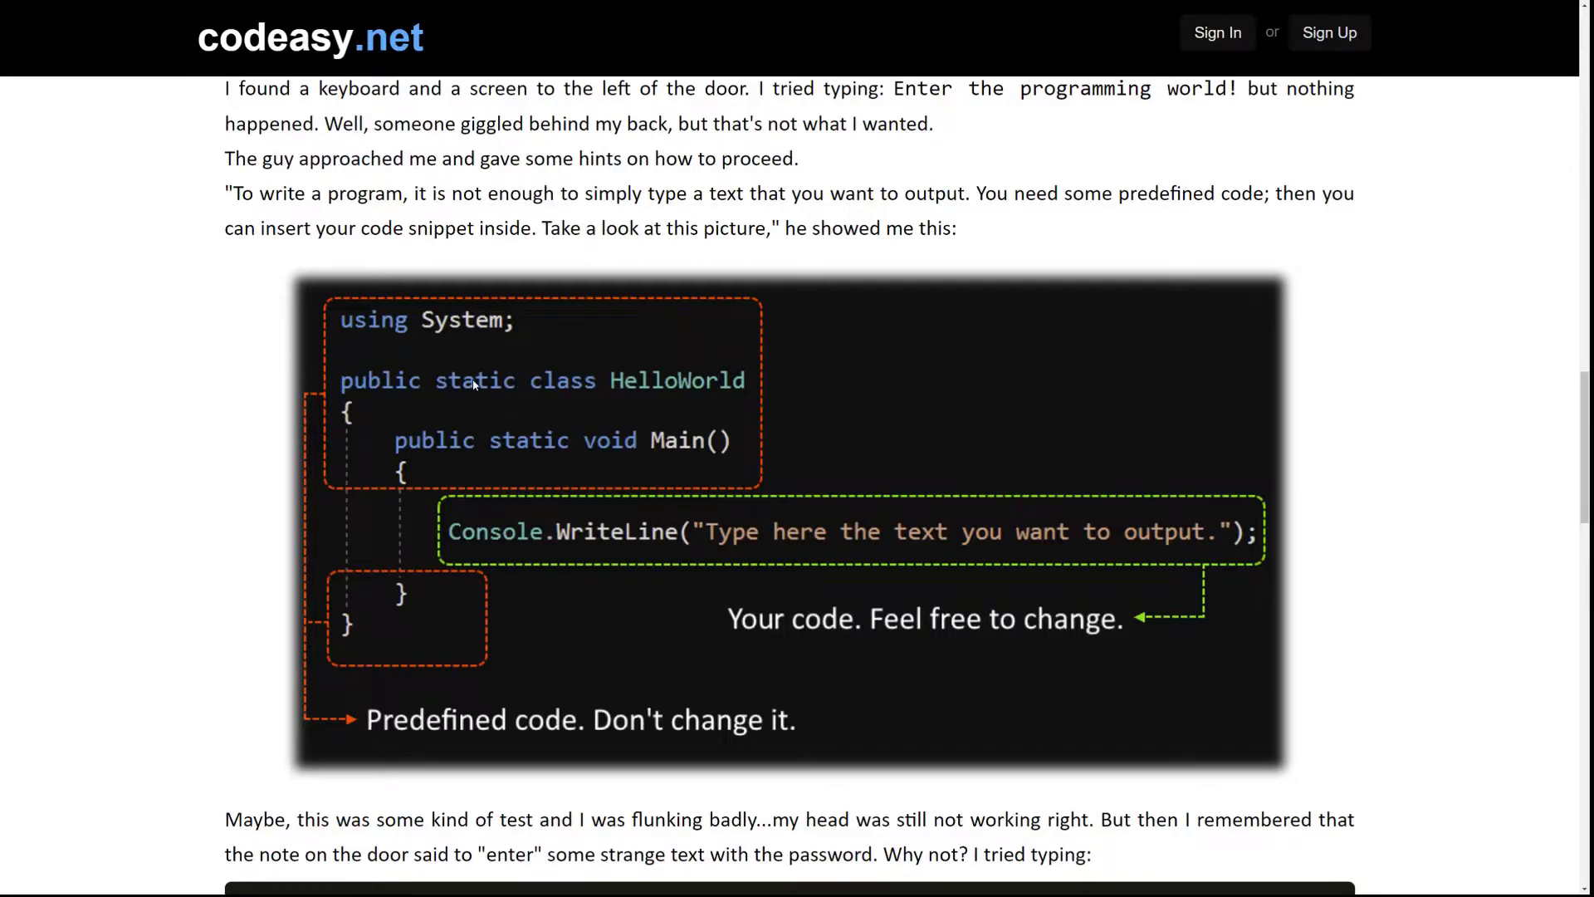
pyautogui.scroll(-3)
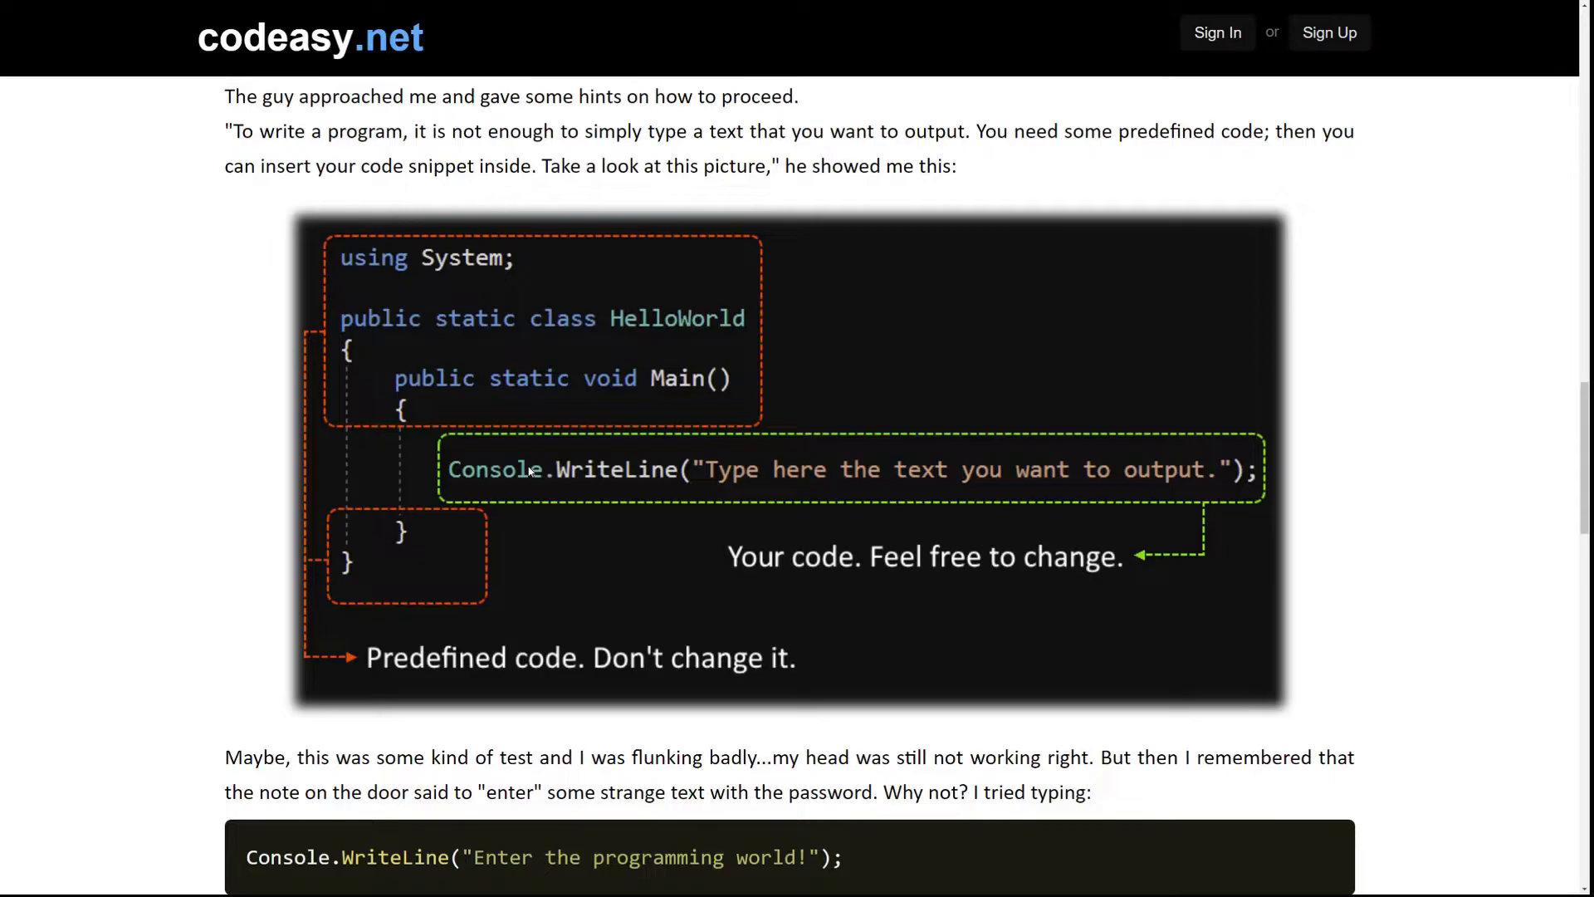
pyautogui.scroll(-3)
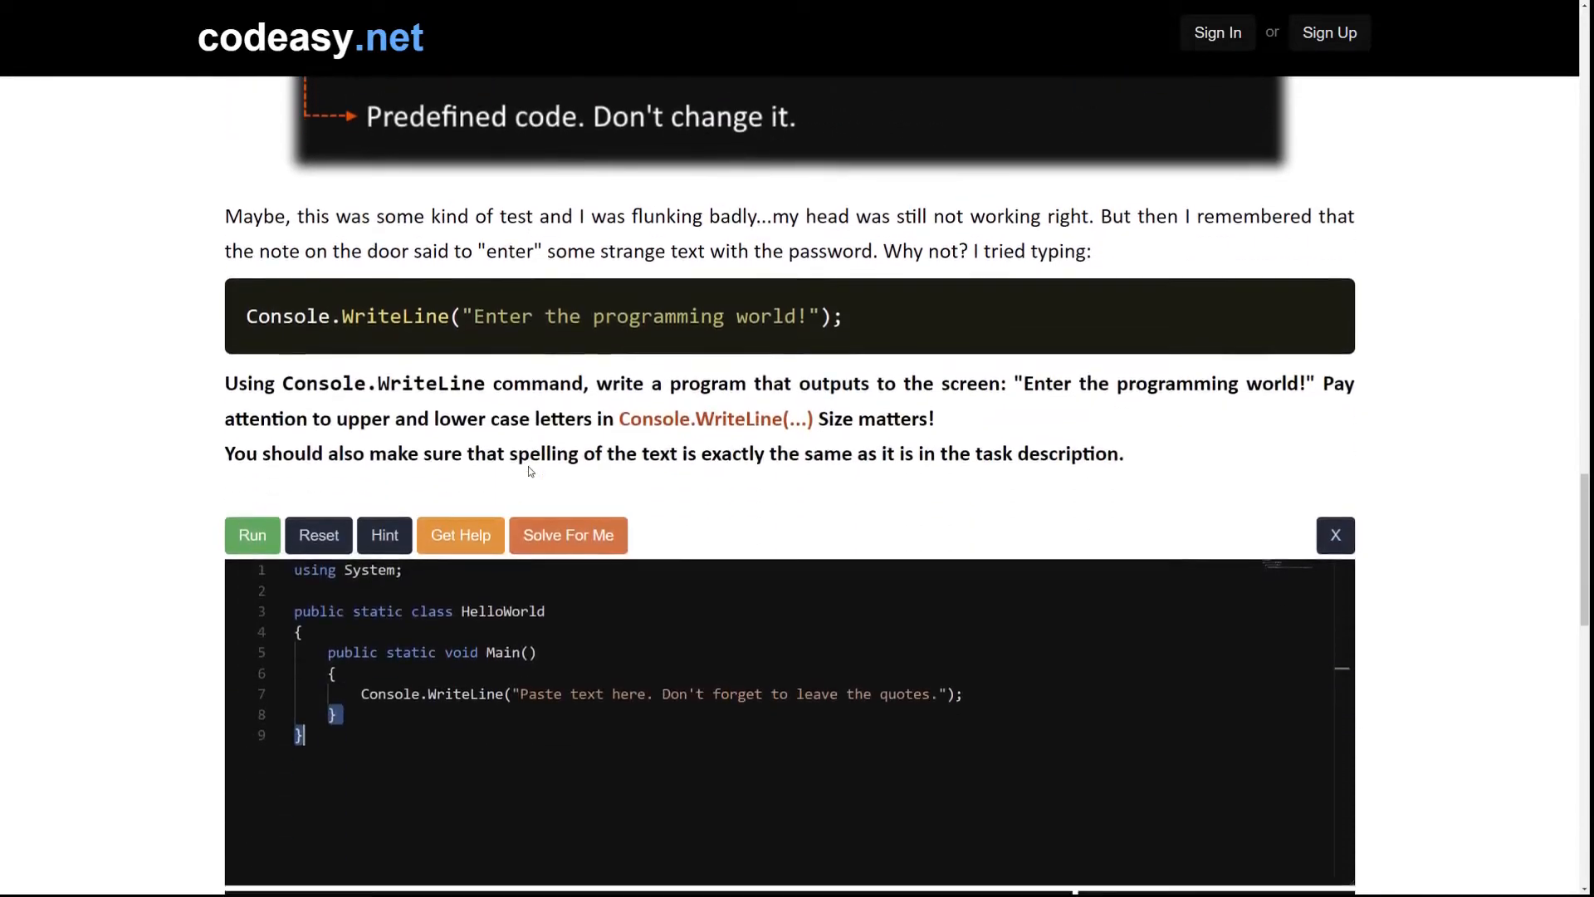
pyautogui.scroll(-3)
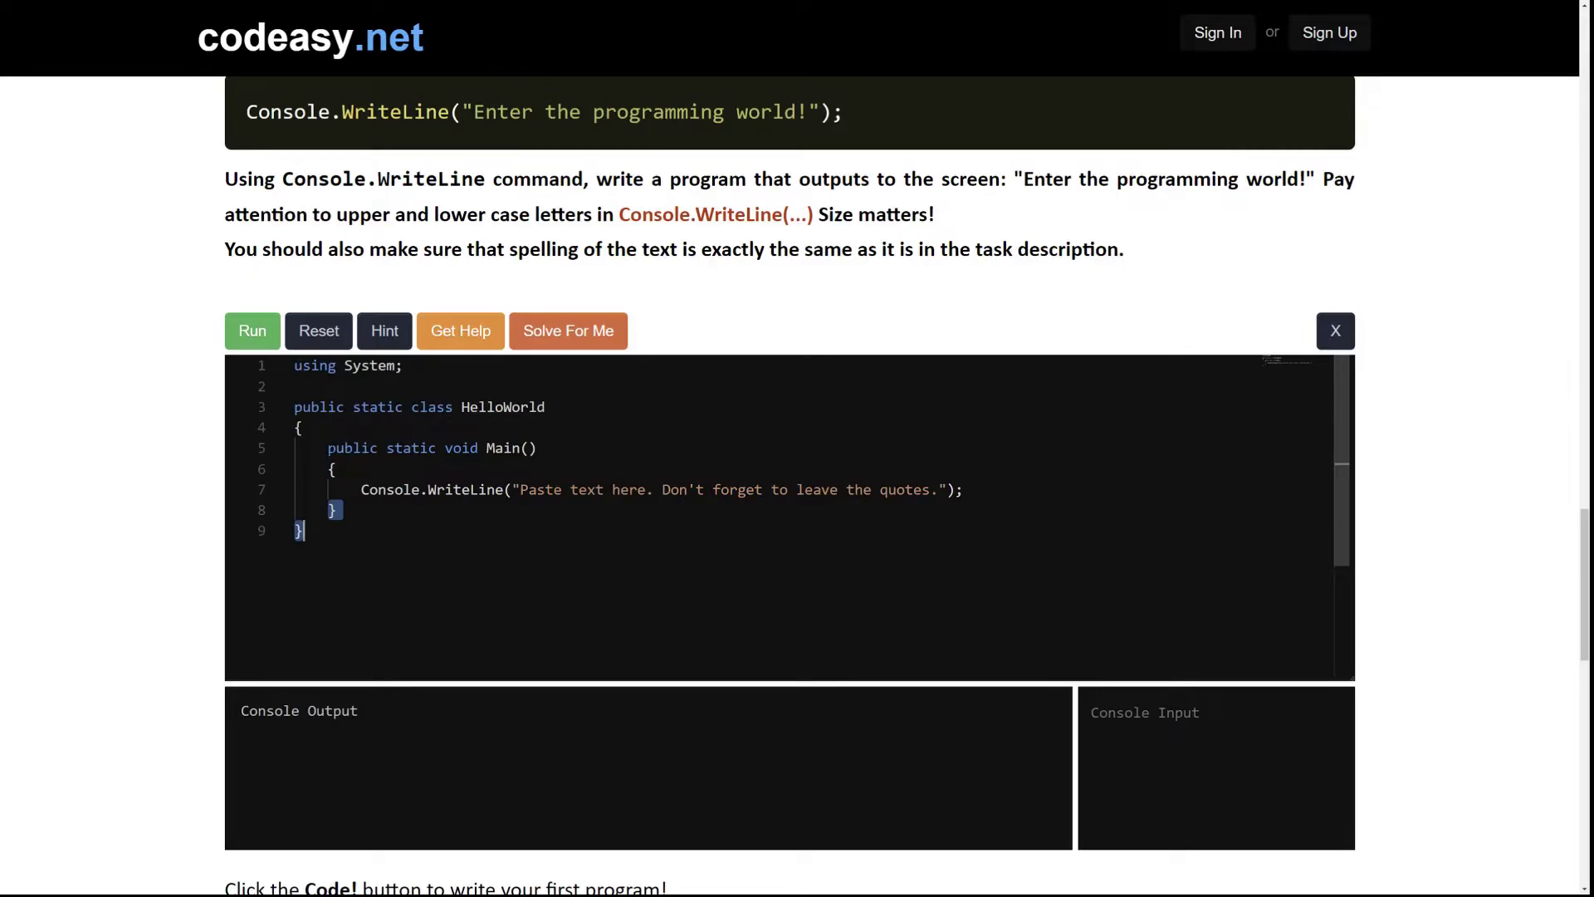
# - Run the unchanged starter code and see the placeholder output flagged as invalid
pyautogui.click(251, 331)
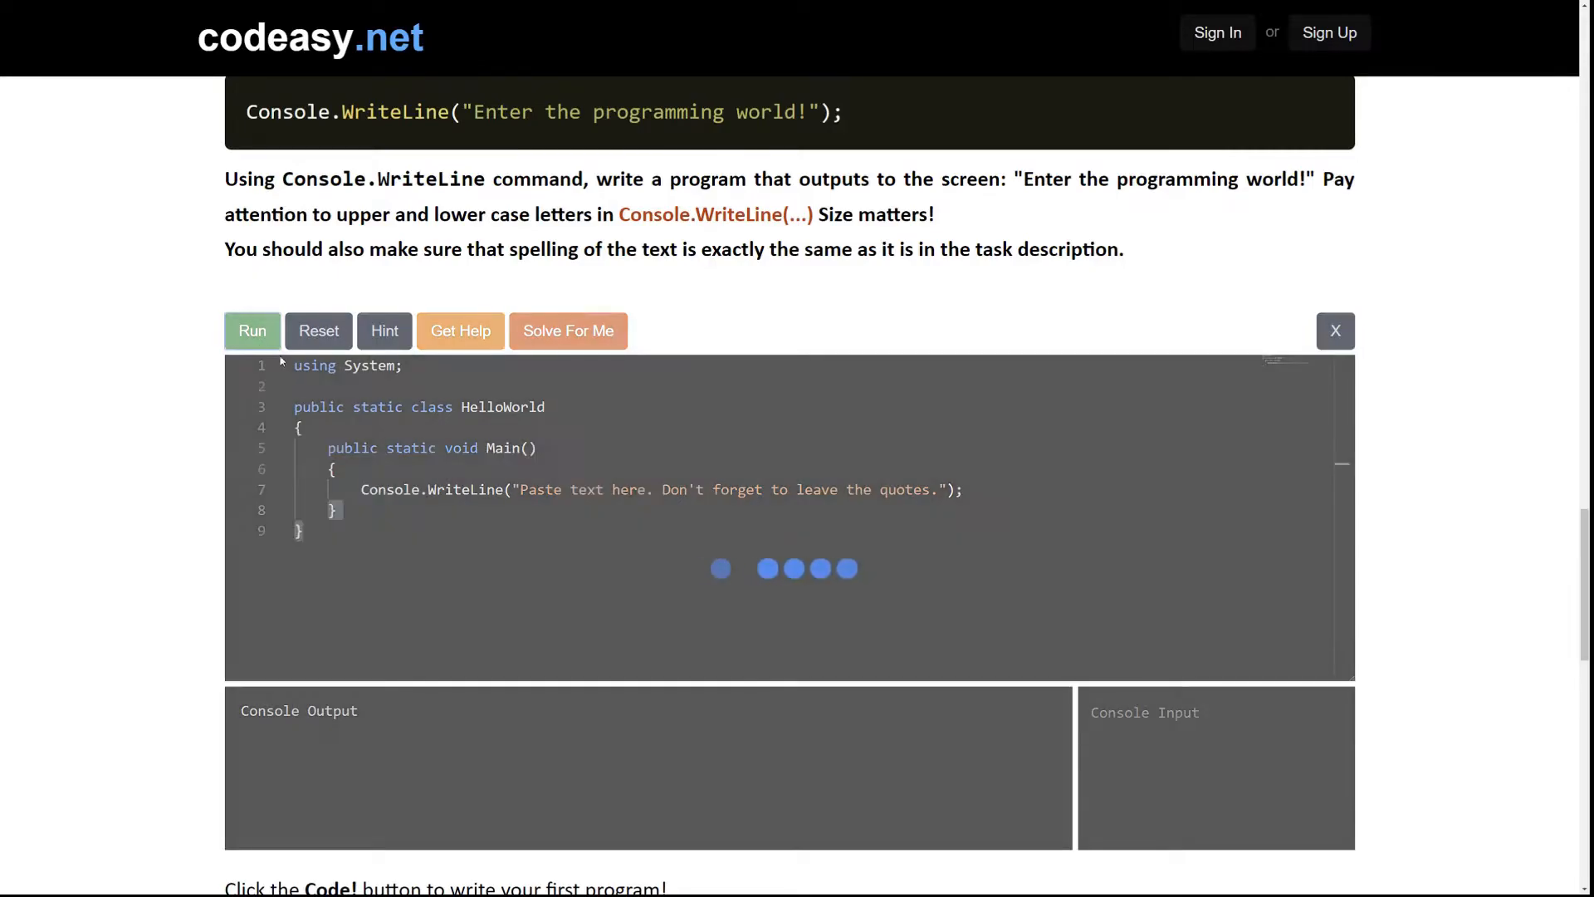
pyautogui.click(251, 330)
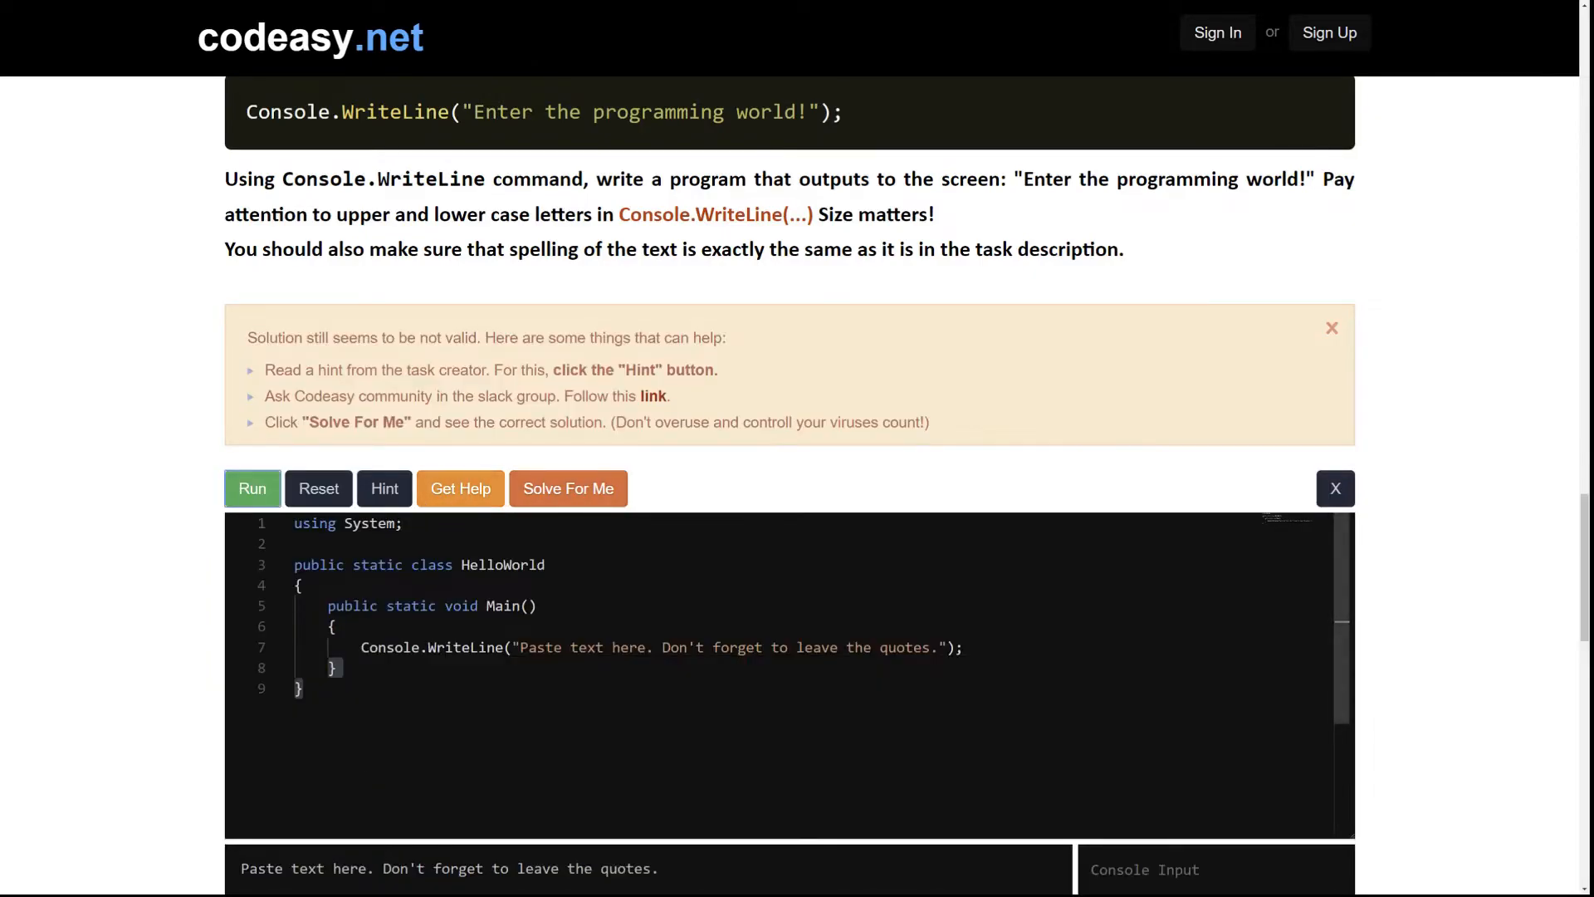
pyautogui.scroll(-3)
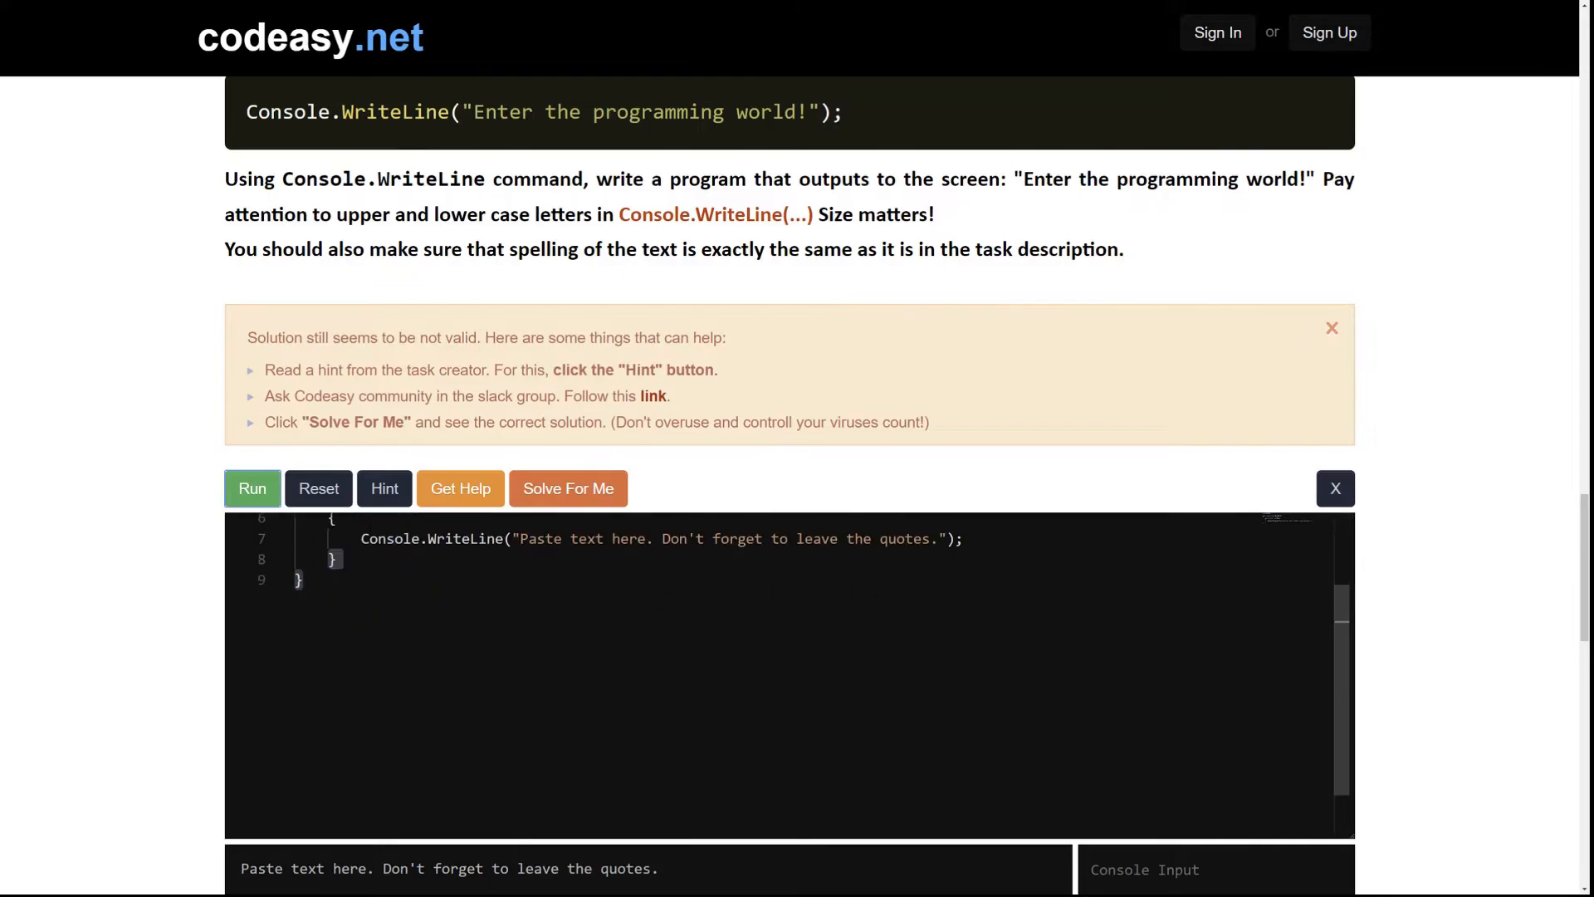
pyautogui.scroll(-3)
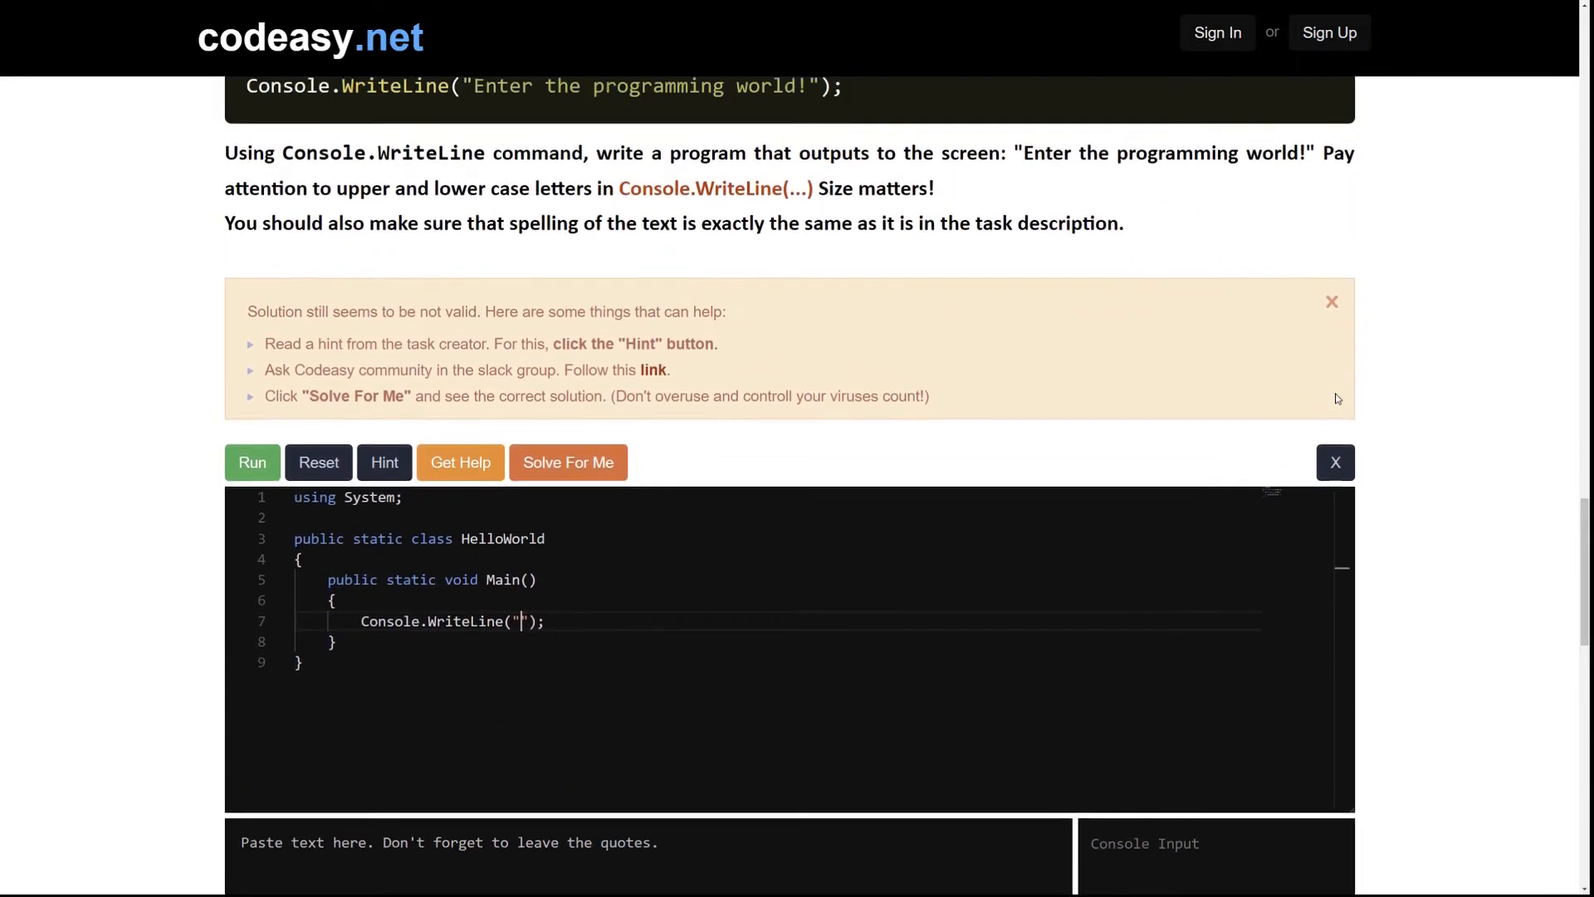
# - Make WriteLine print "Enter the programming world!" and run it to get 'Well done!'
pyautogui.scroll(3)
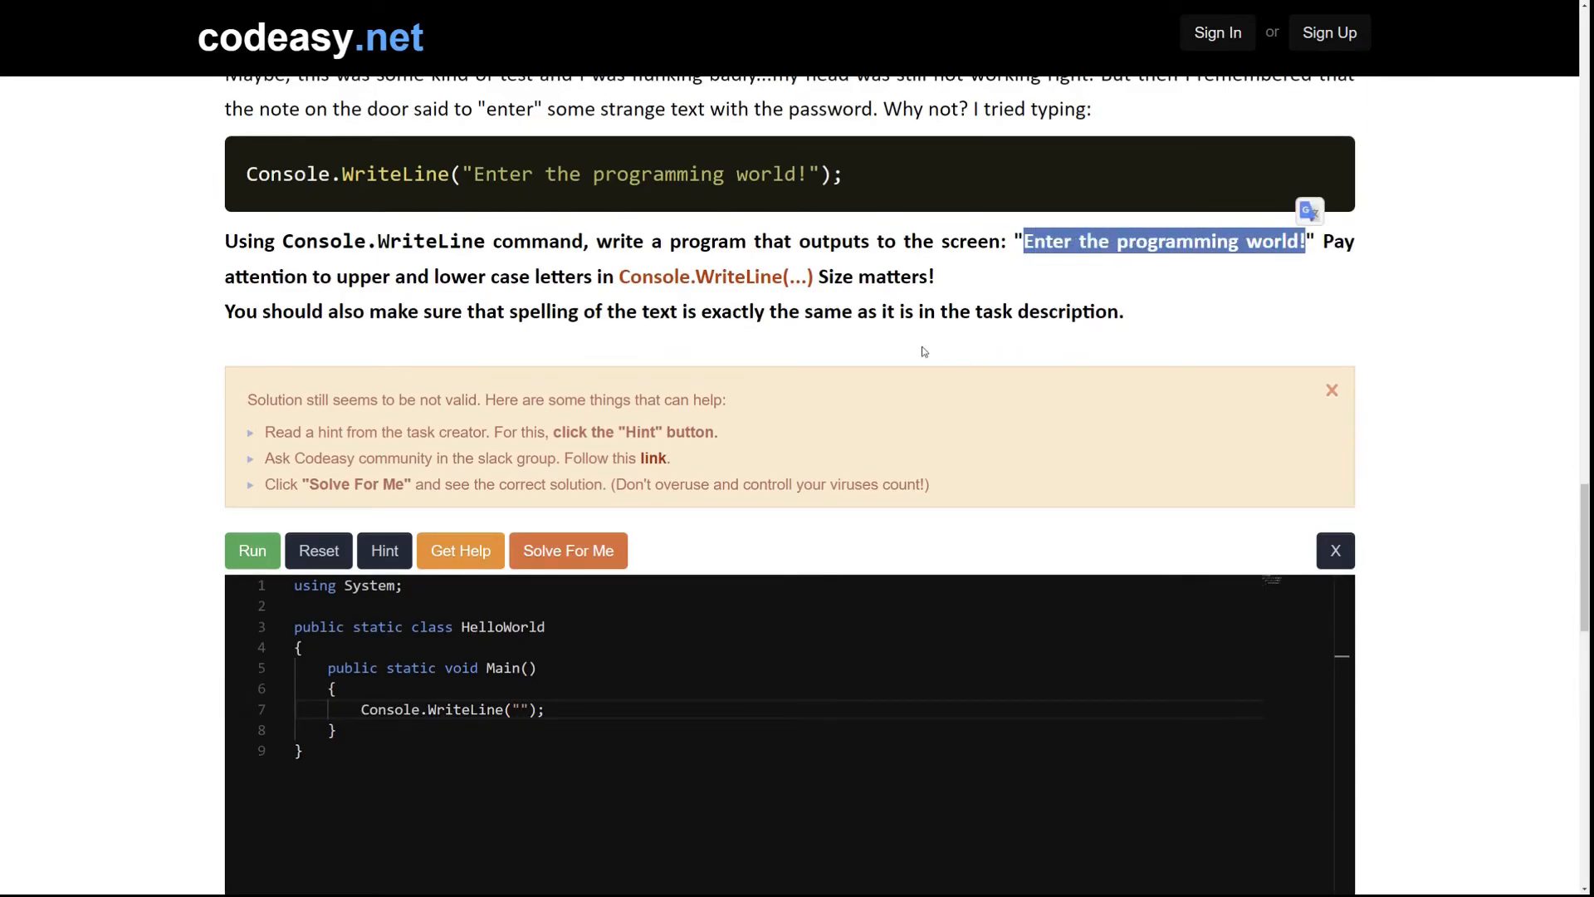
pyautogui.scroll(-3)
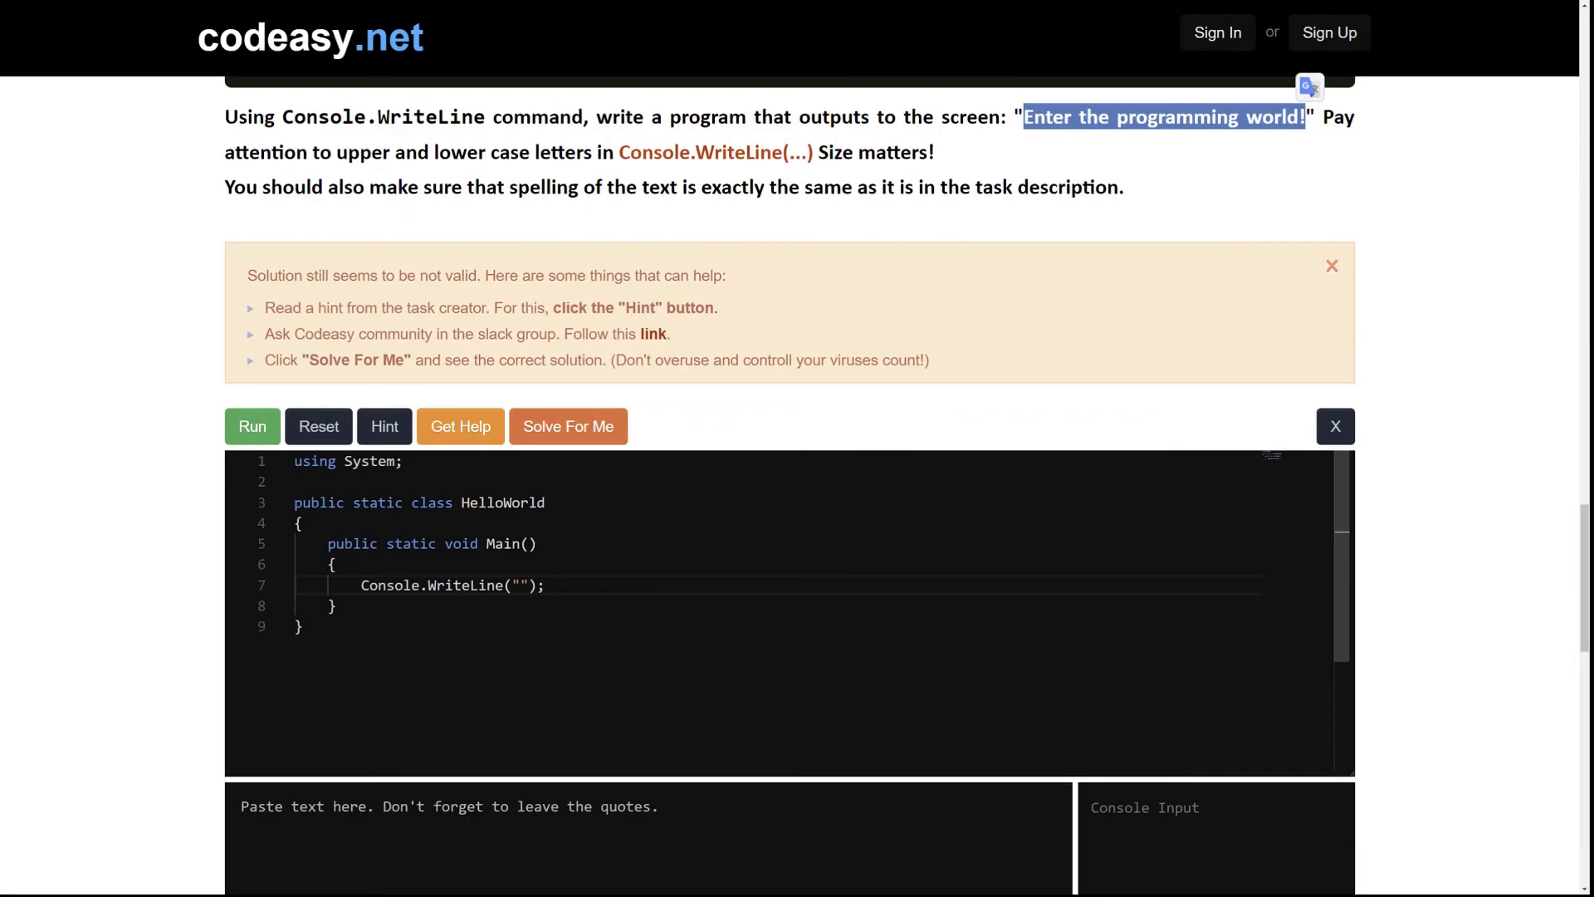
pyautogui.write('Enter the programming world!')
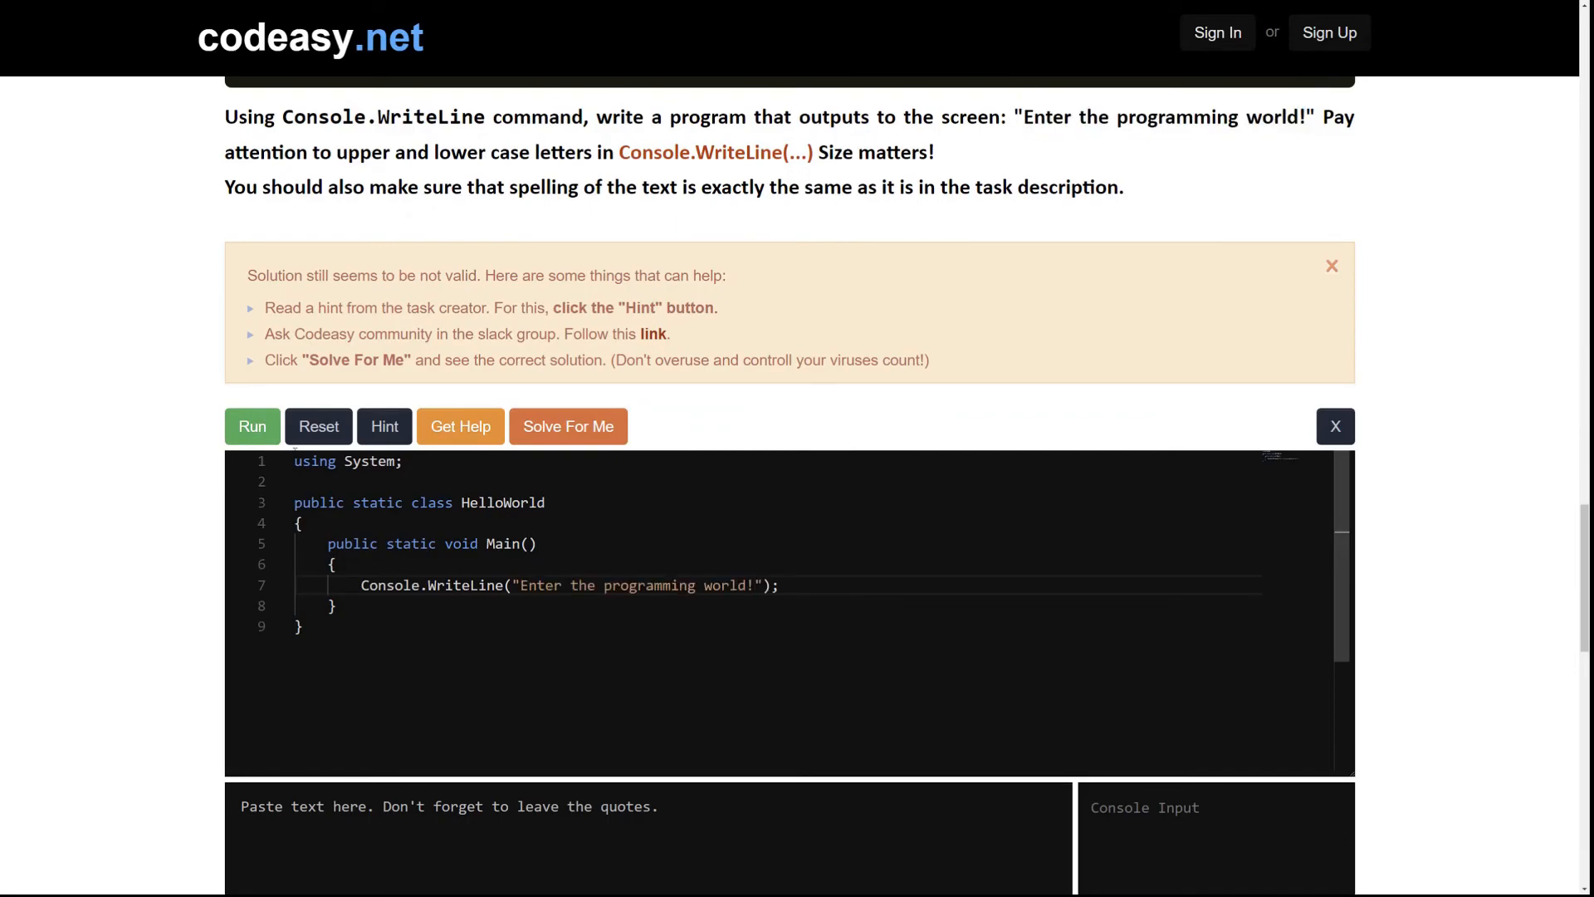
pyautogui.click(251, 426)
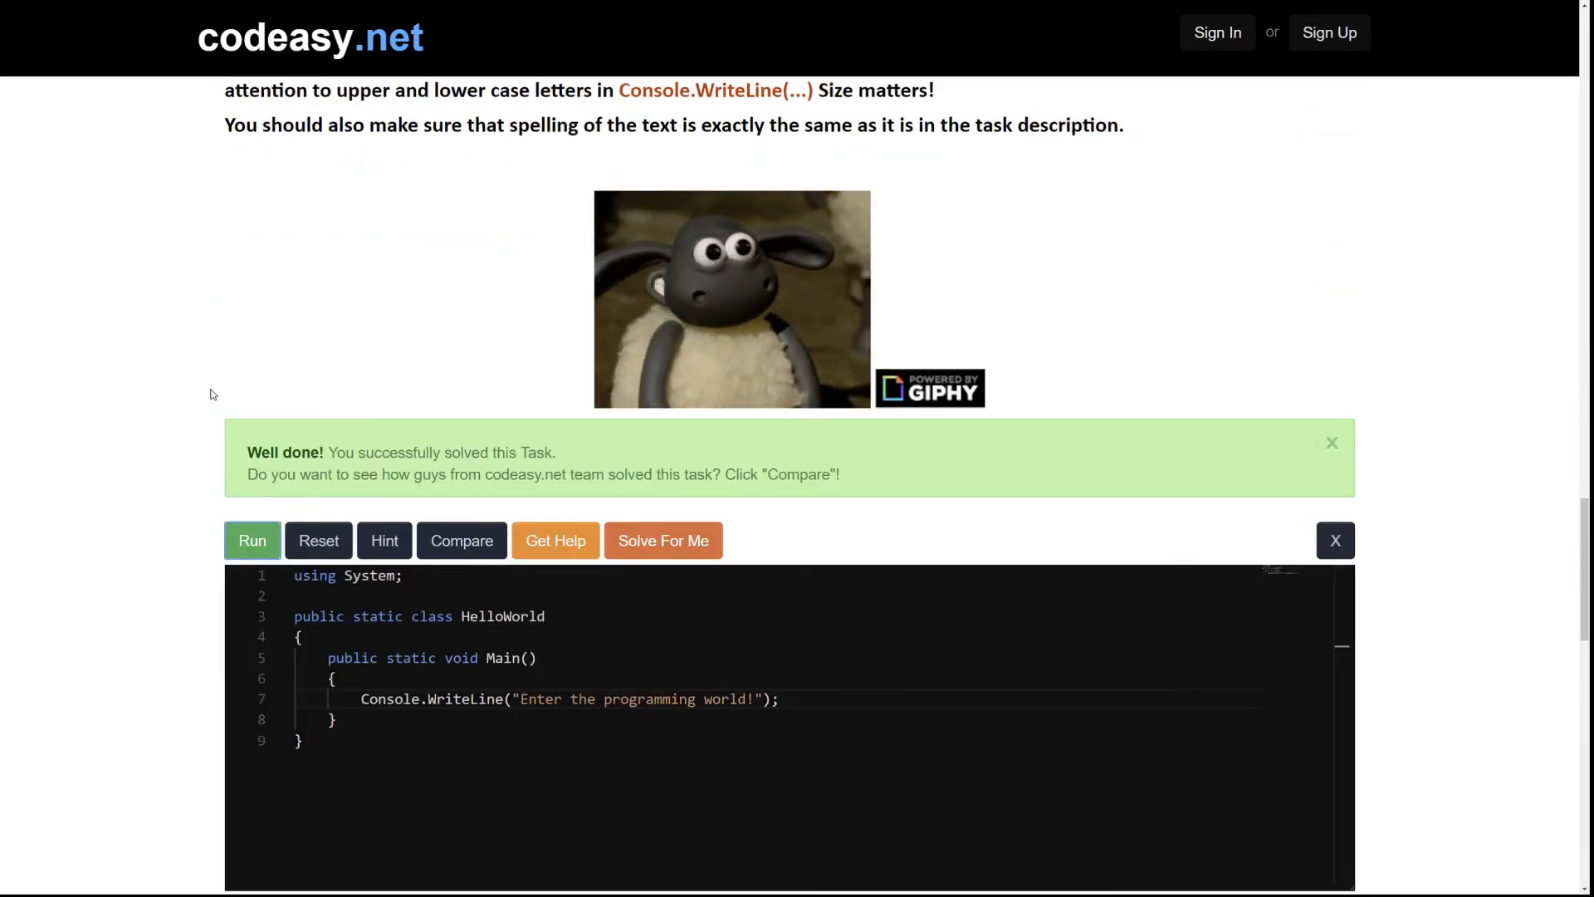
pyautogui.moveTo(193, 395)
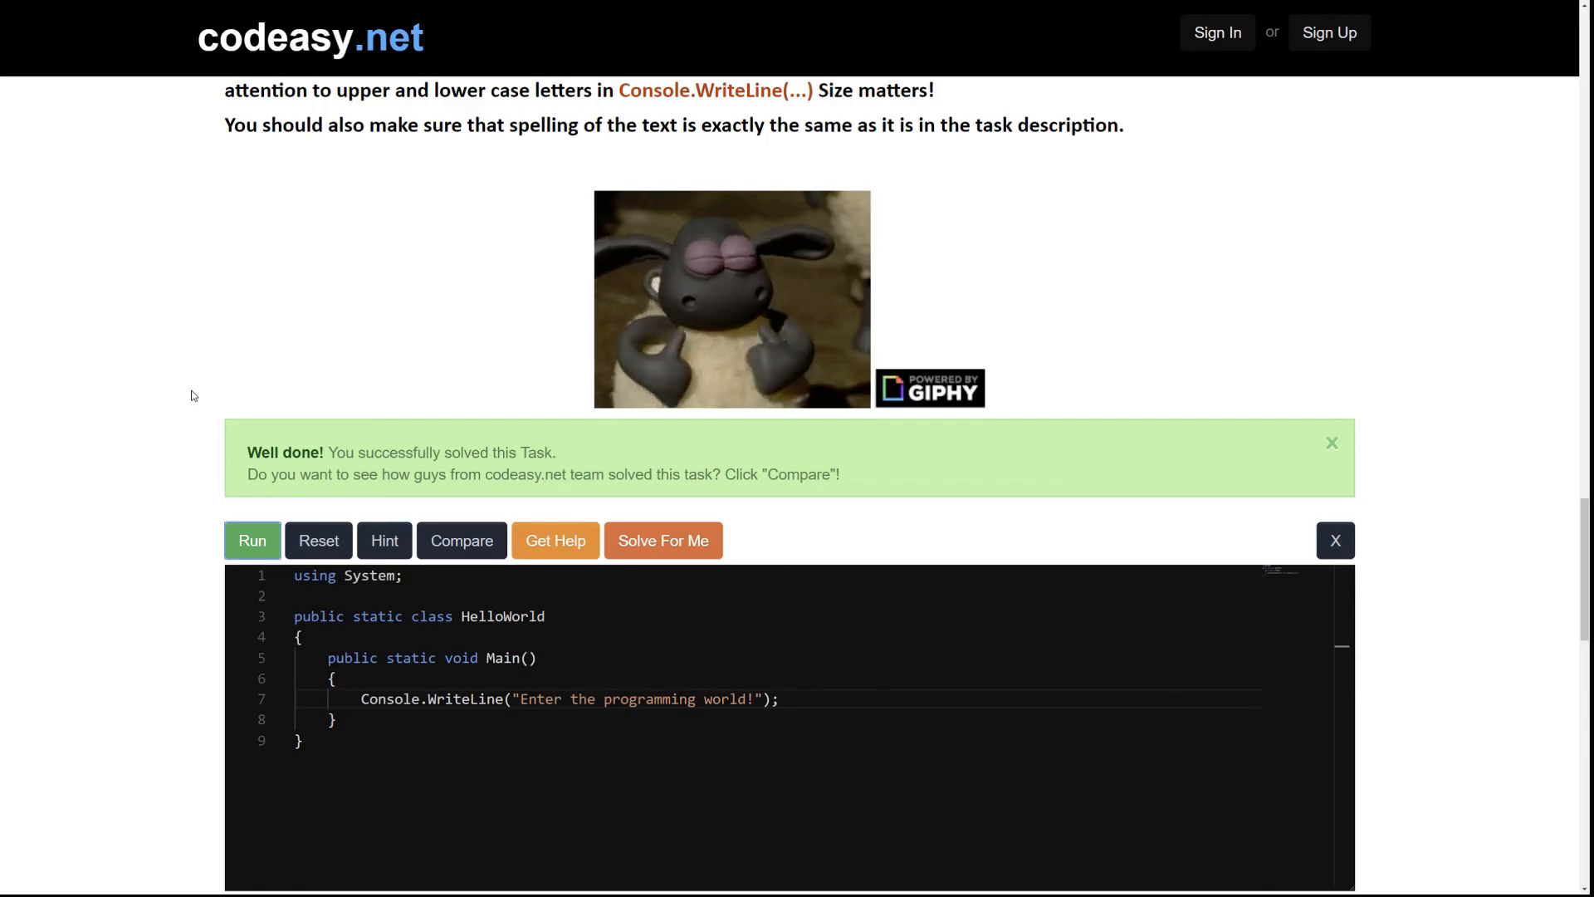
pyautogui.click(253, 540)
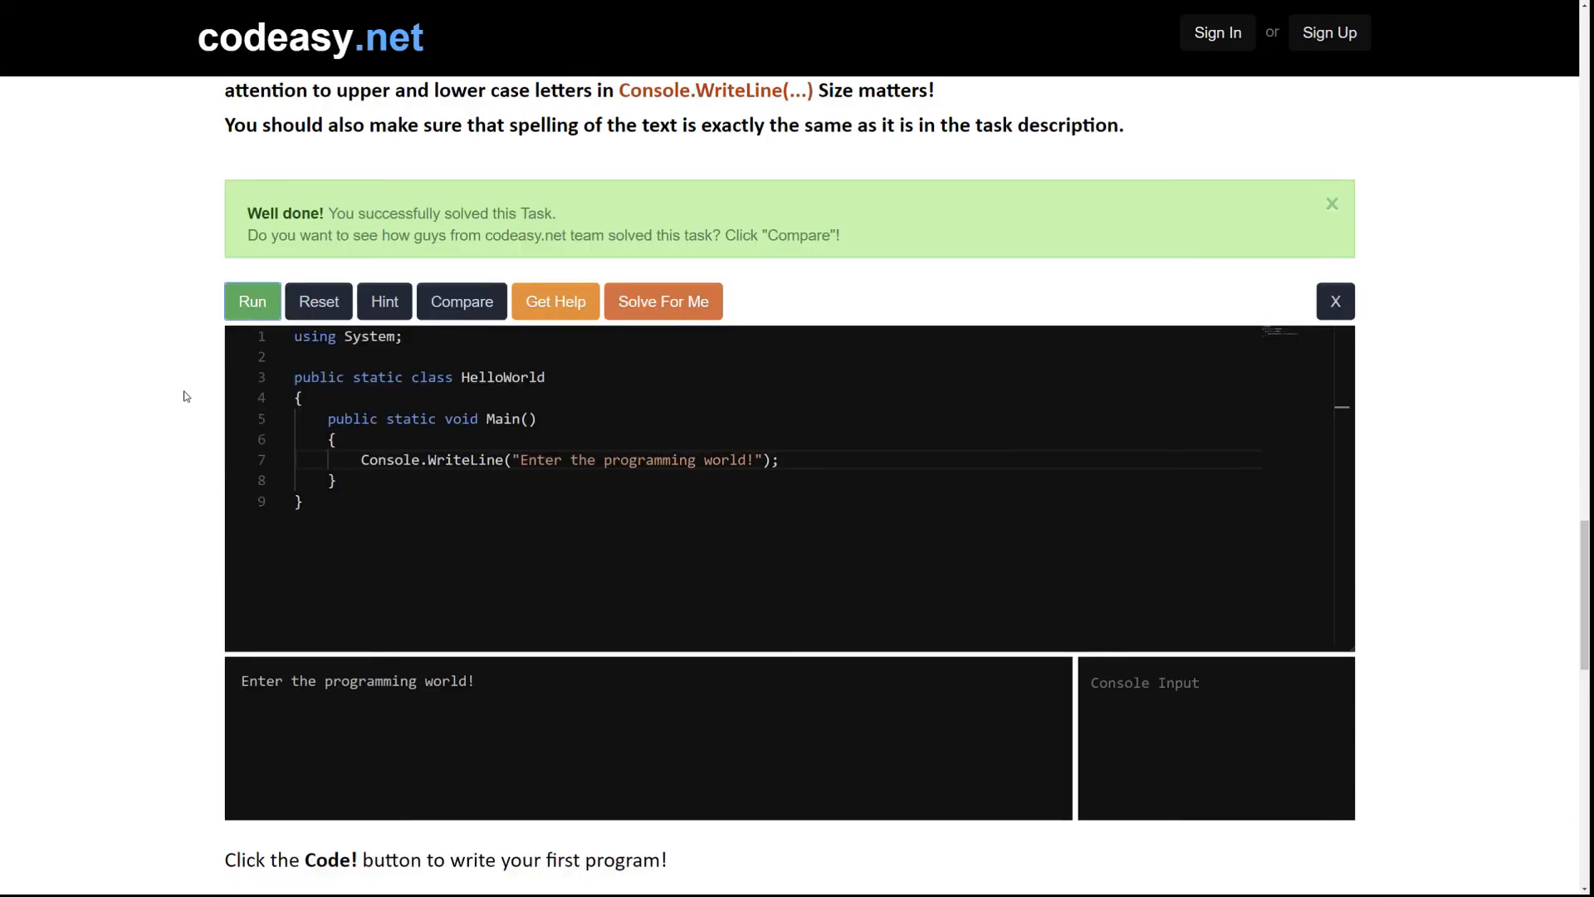